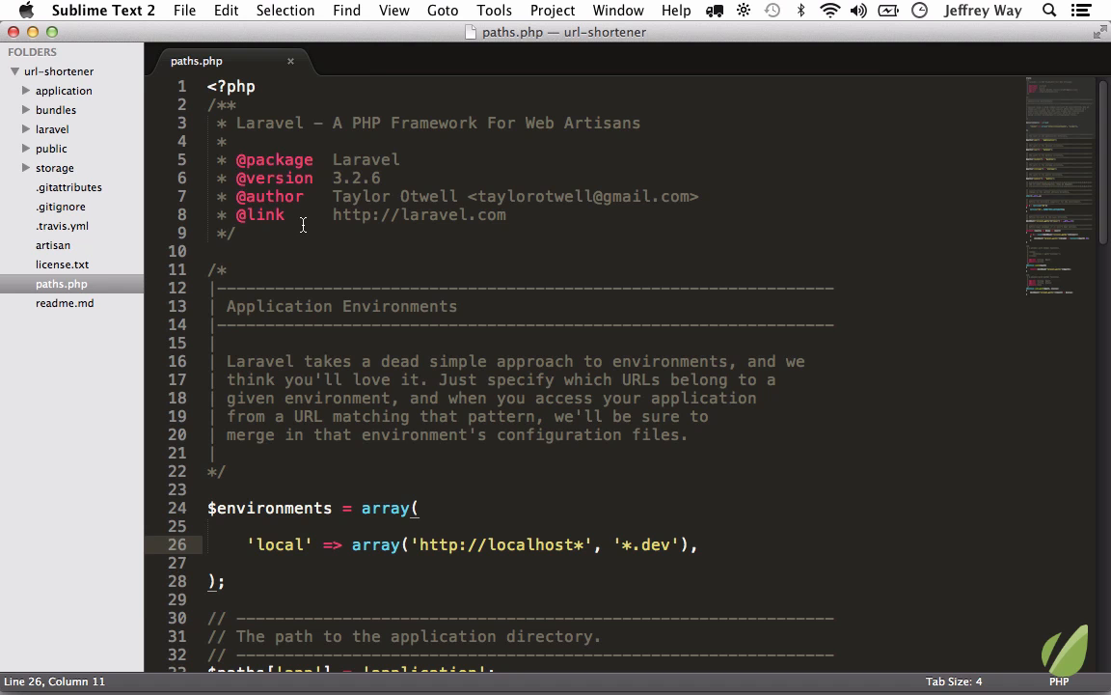
{"action": "mouse_move", "coordinate": [388, 276]}
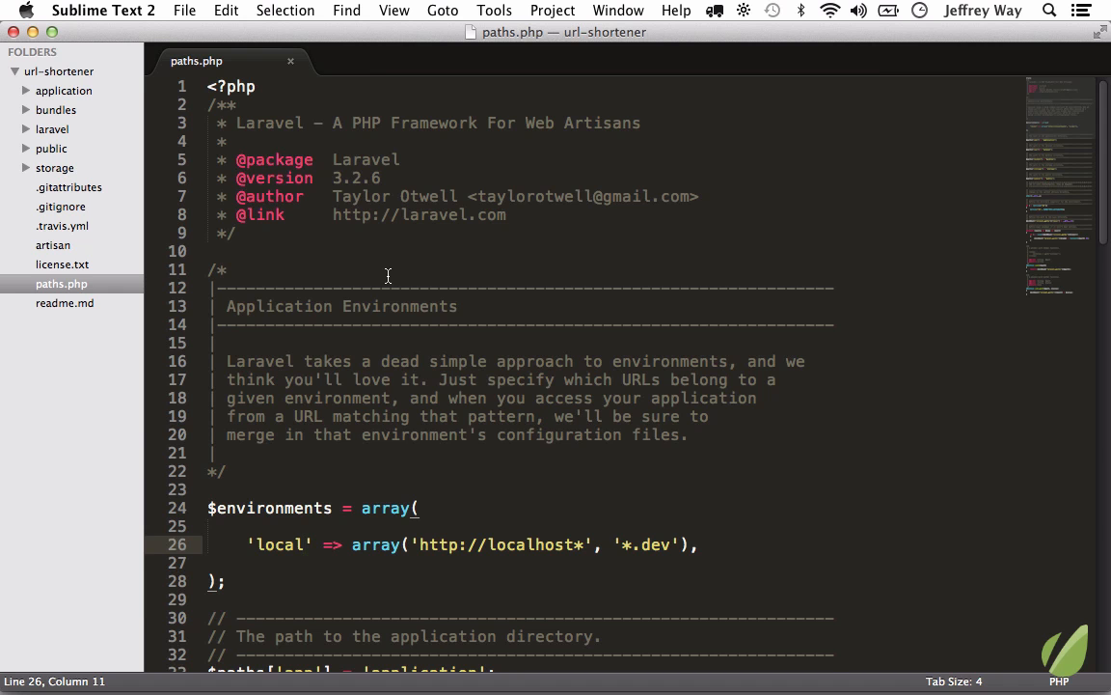
Select the $paths variable on line 33, then clear the selection
{"action": "scroll", "scroll_direction": "down", "scroll_amount": 3}
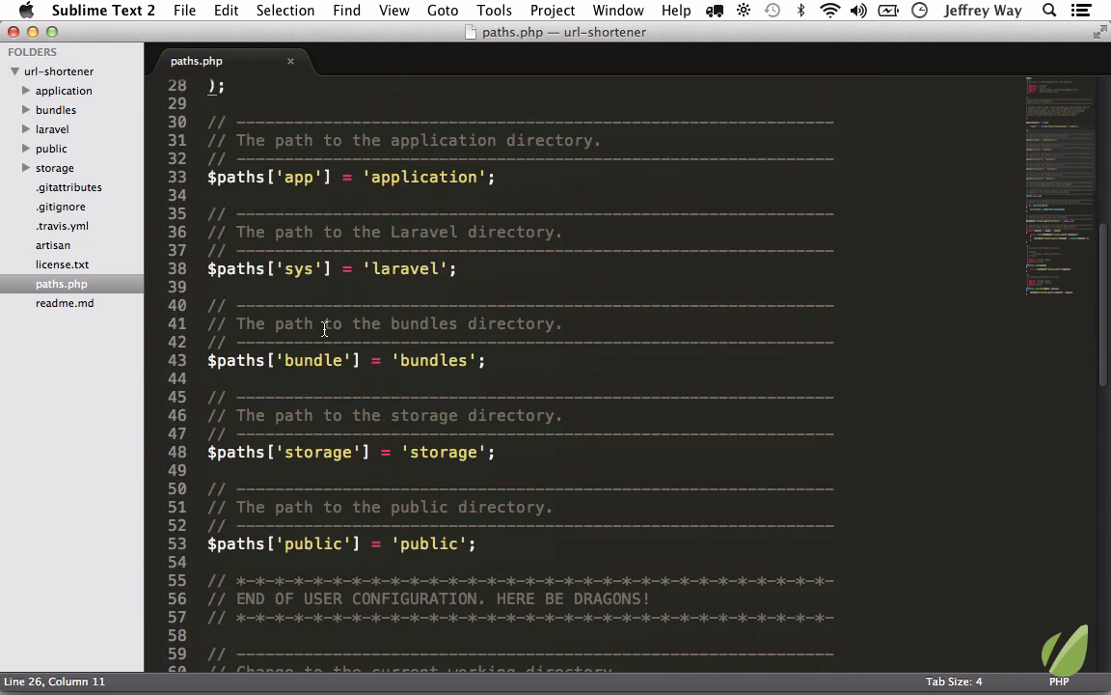
{"action": "double_click", "coordinate": [235, 177]}
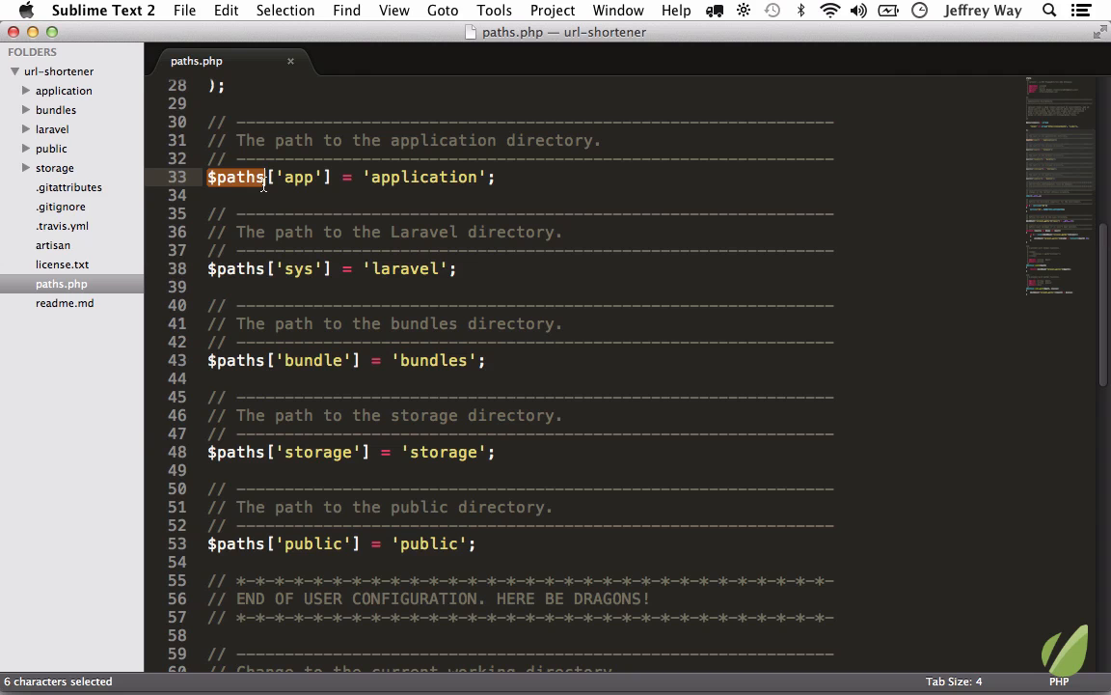
{"action": "mouse_move", "coordinate": [241, 385]}
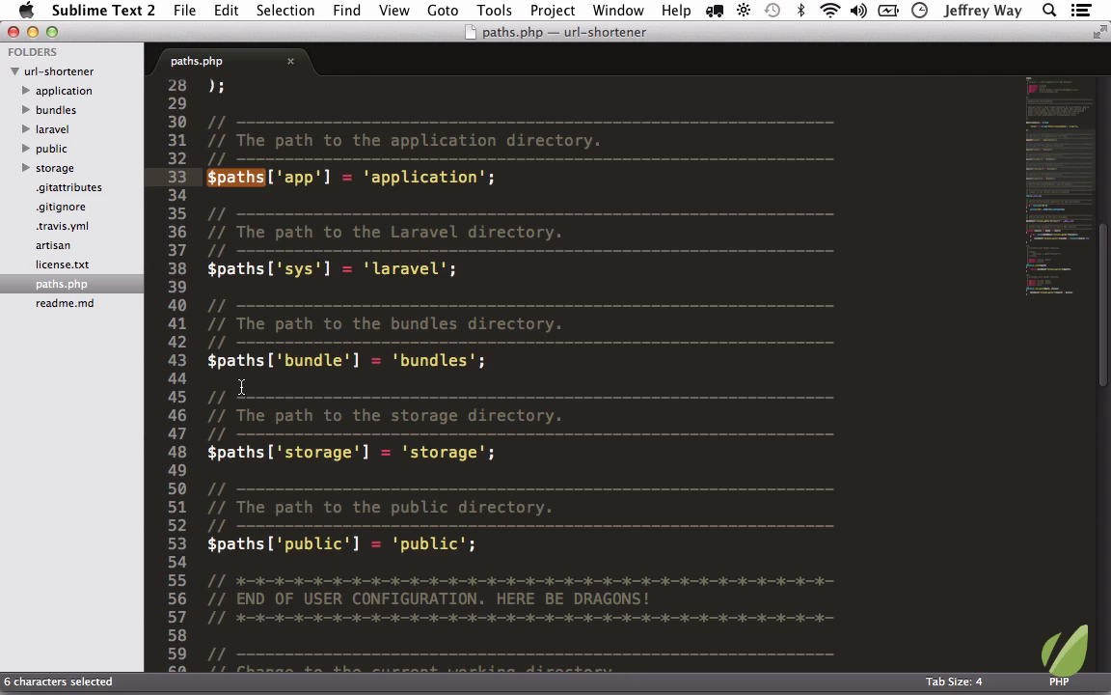
{"action": "left_click", "coordinate": [253, 414]}
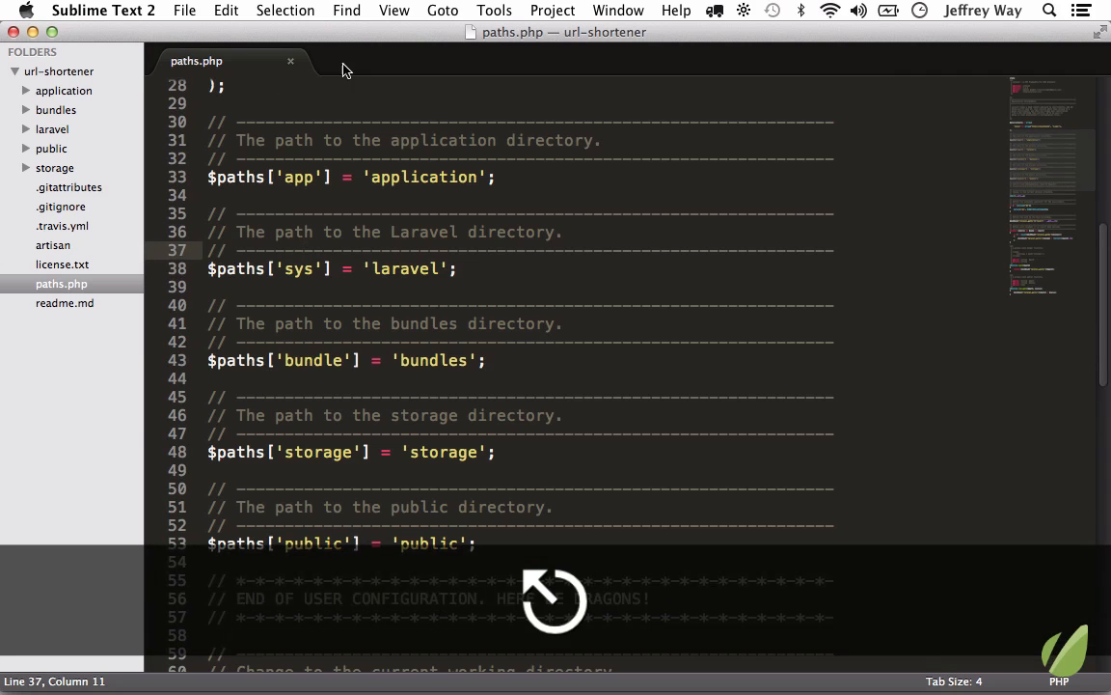
Replace every $paths occurrence with Find and Replace, then undo the replacements
{"action": "left_click", "coordinate": [347, 11]}
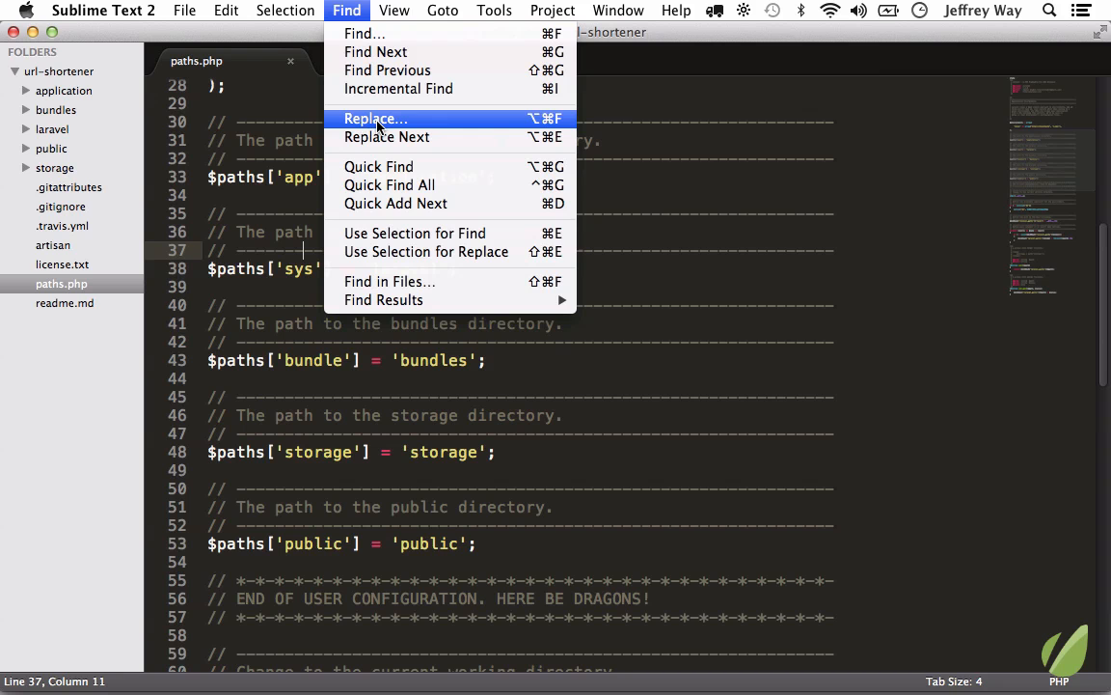
{"action": "mouse_move", "coordinate": [547, 120]}
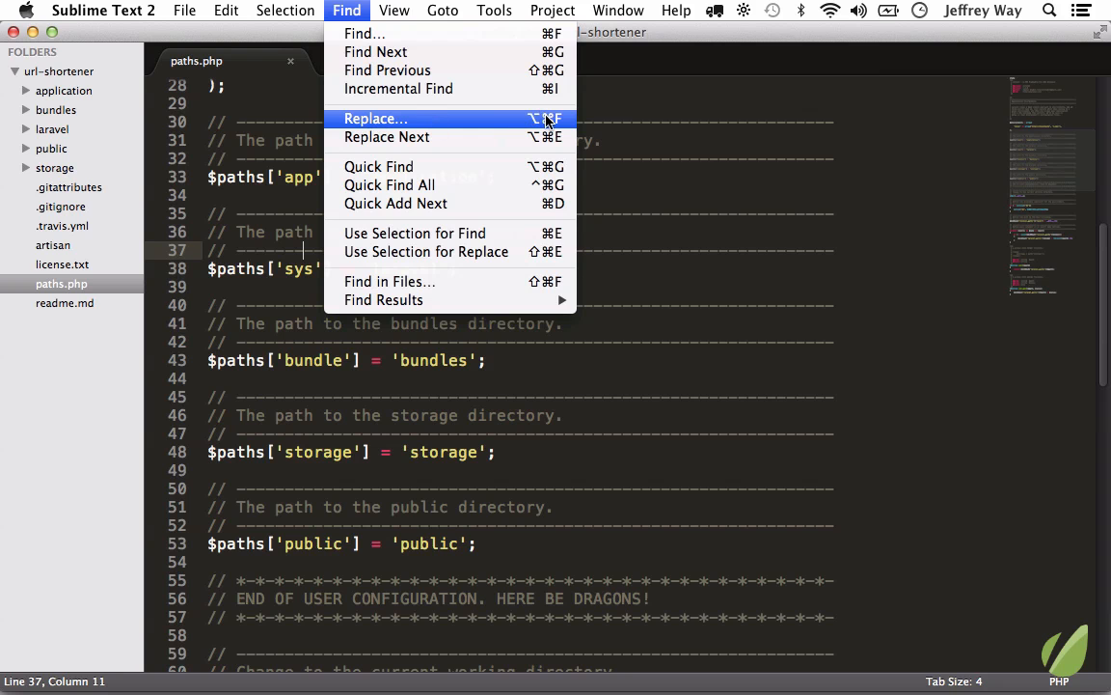
{"action": "left_click", "coordinate": [375, 118]}
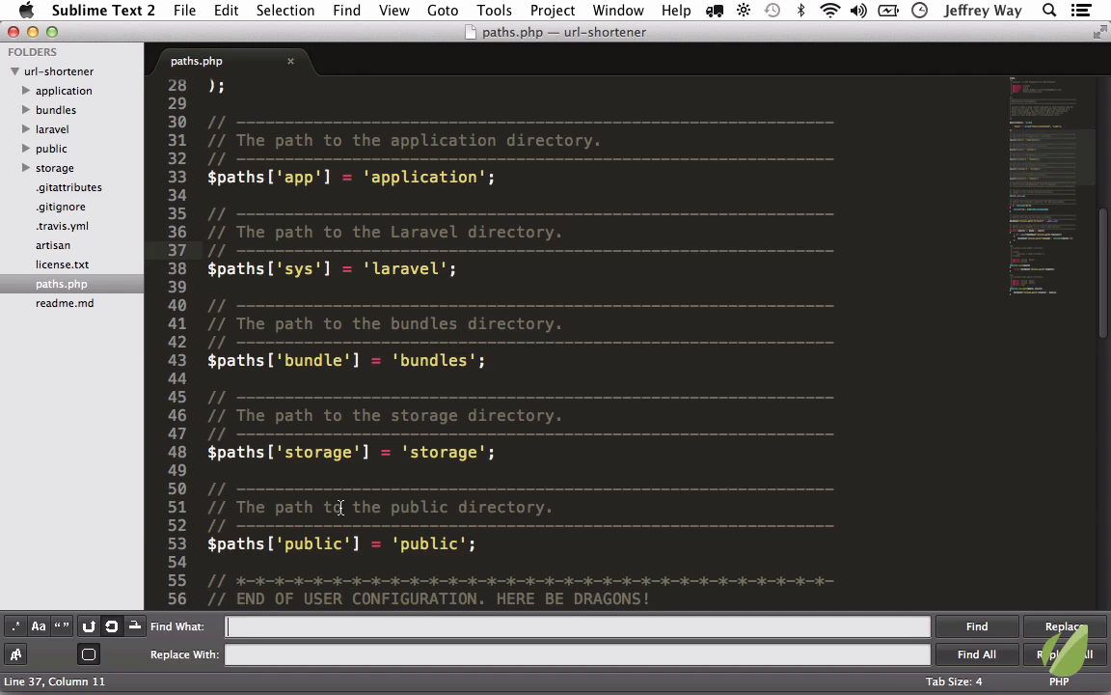
{"action": "type", "text": "$paths"}
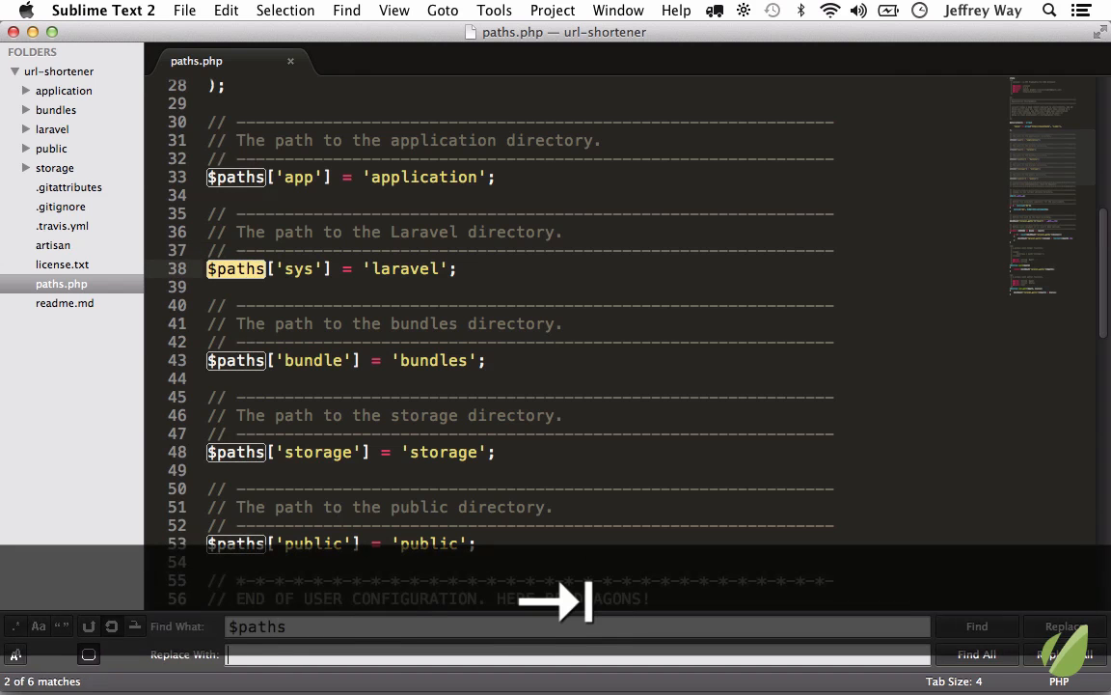
{"action": "left_click", "coordinate": [1063, 653]}
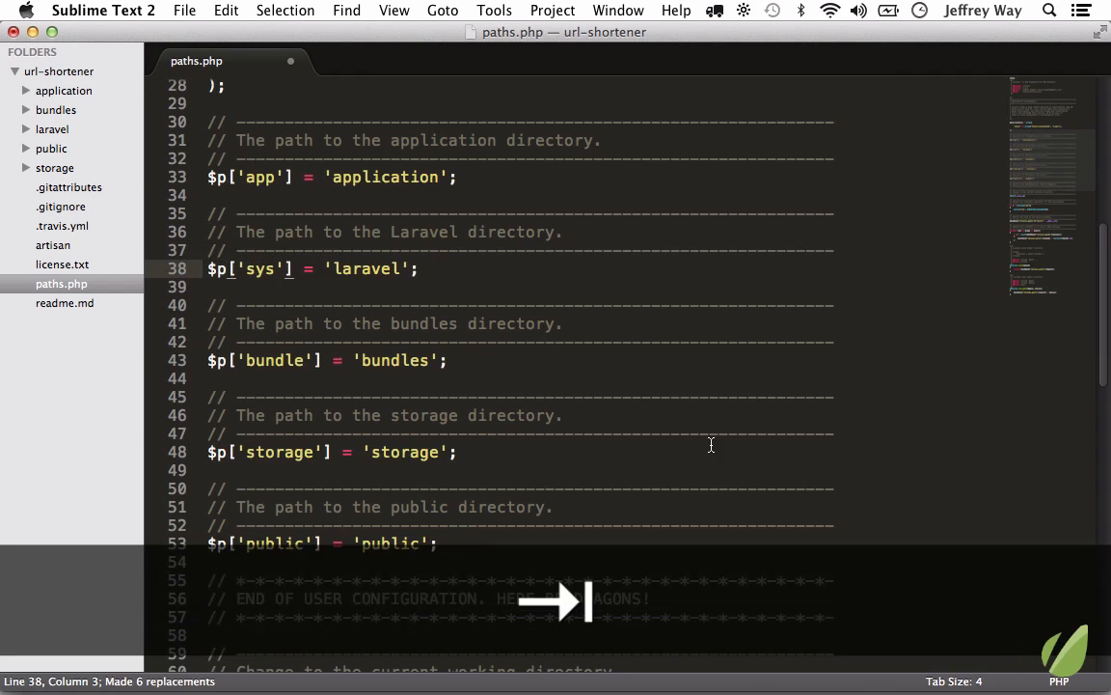
{"action": "key", "text": "cmd+z"}
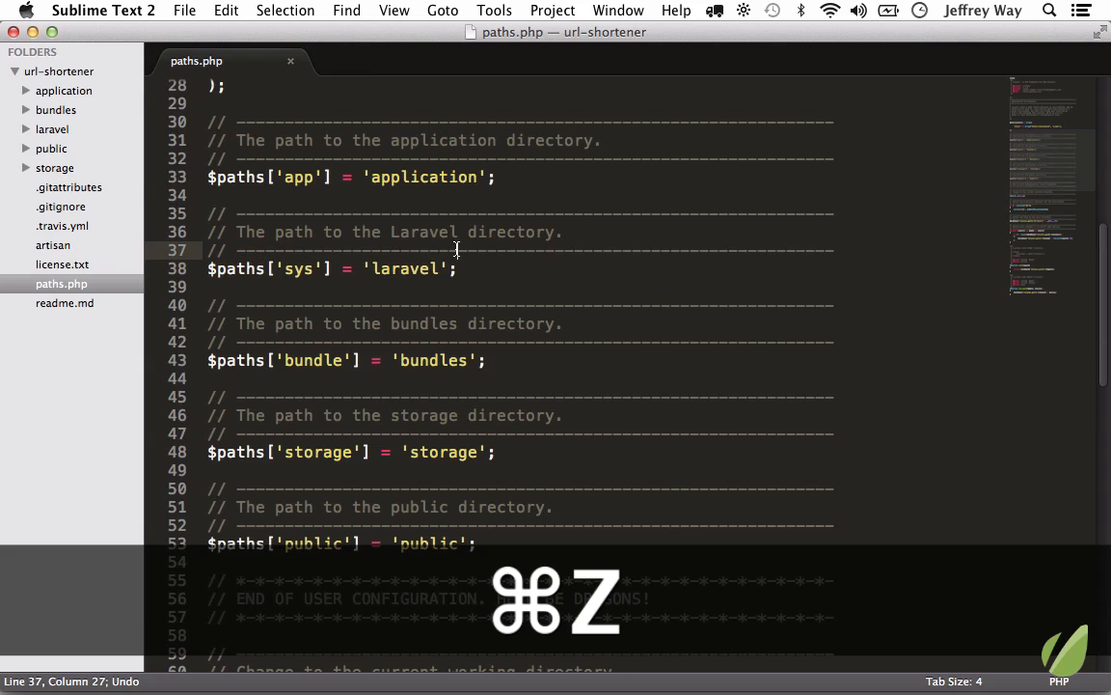
{"action": "key", "text": "cmd+z"}
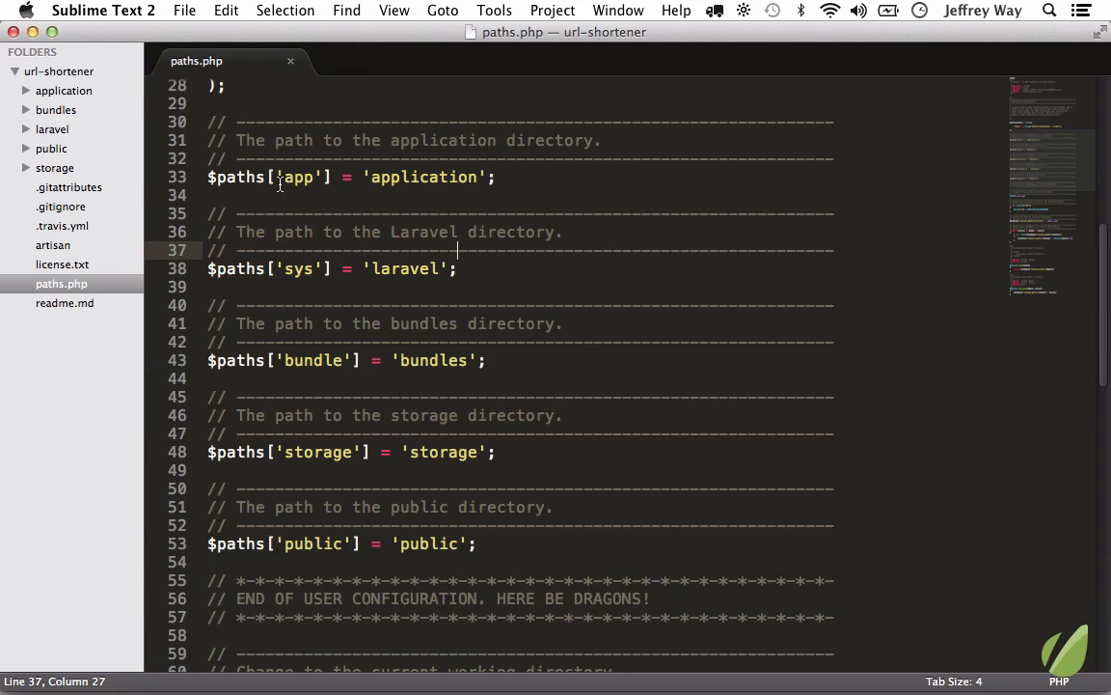
Select $paths on lines 33 and 38, then read the Multiple Selection with the Keyboard docs
{"action": "double_click", "coordinate": [235, 176]}
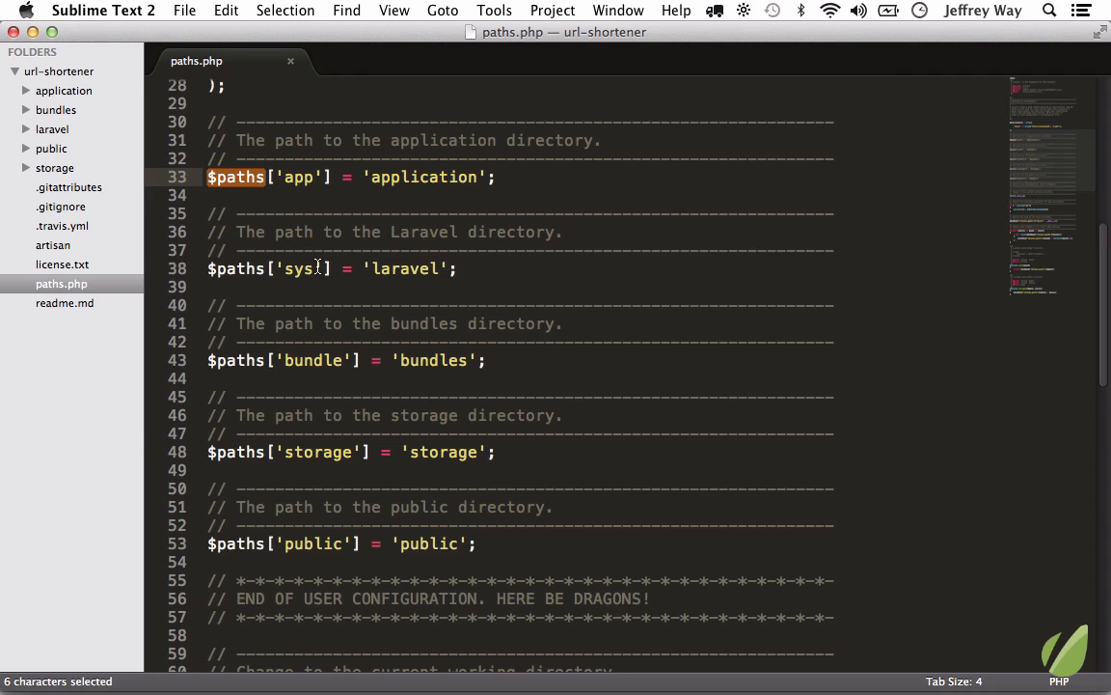
{"action": "double_click", "coordinate": [235, 268]}
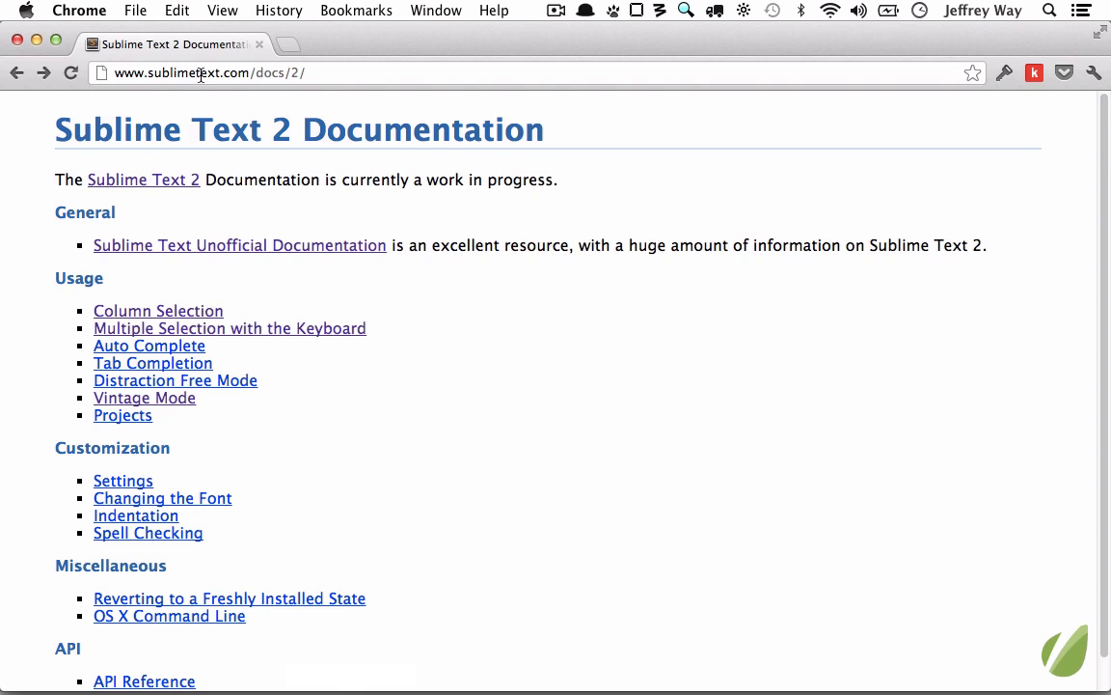
{"action": "mouse_move", "coordinate": [247, 99]}
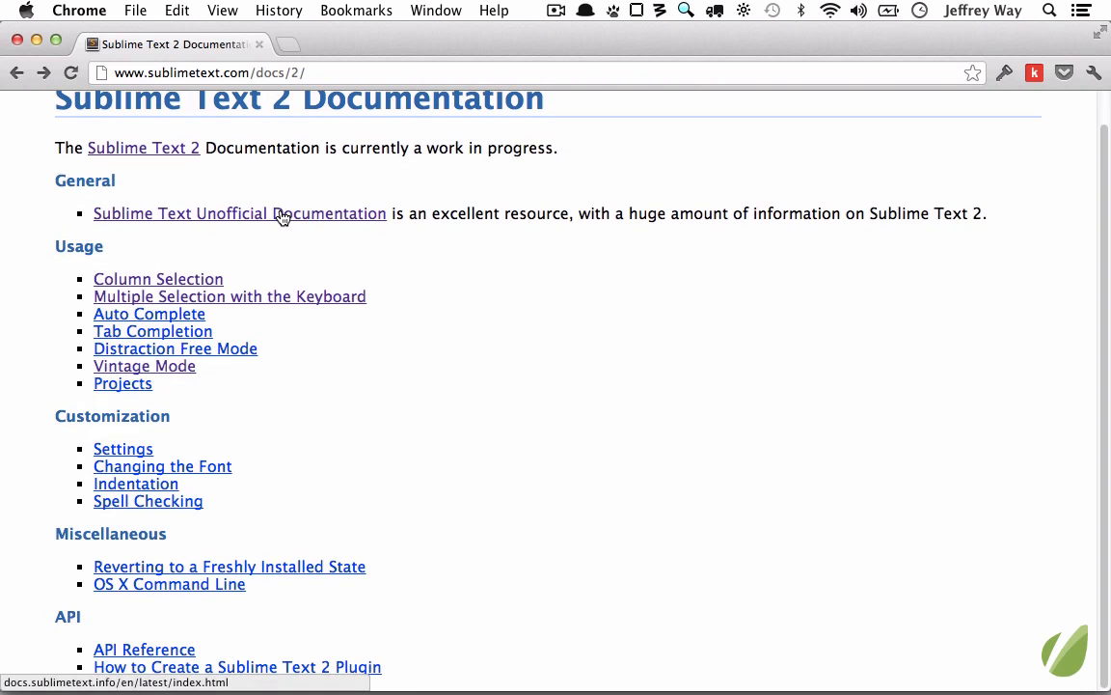
{"action": "mouse_move", "coordinate": [270, 284]}
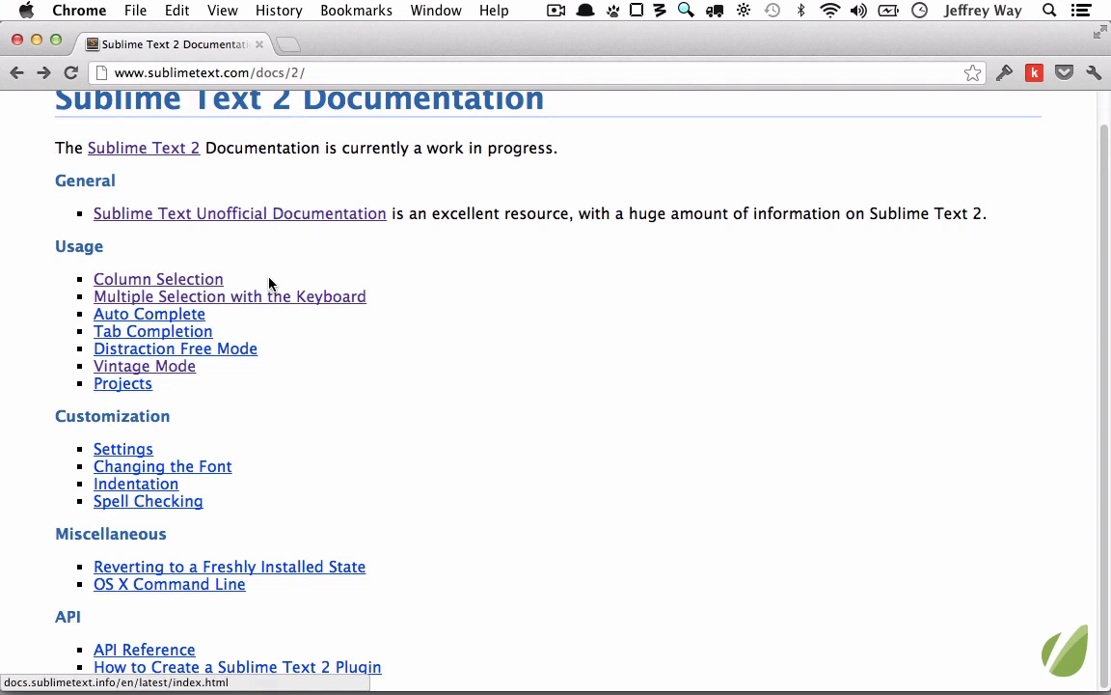
{"action": "mouse_move", "coordinate": [321, 392]}
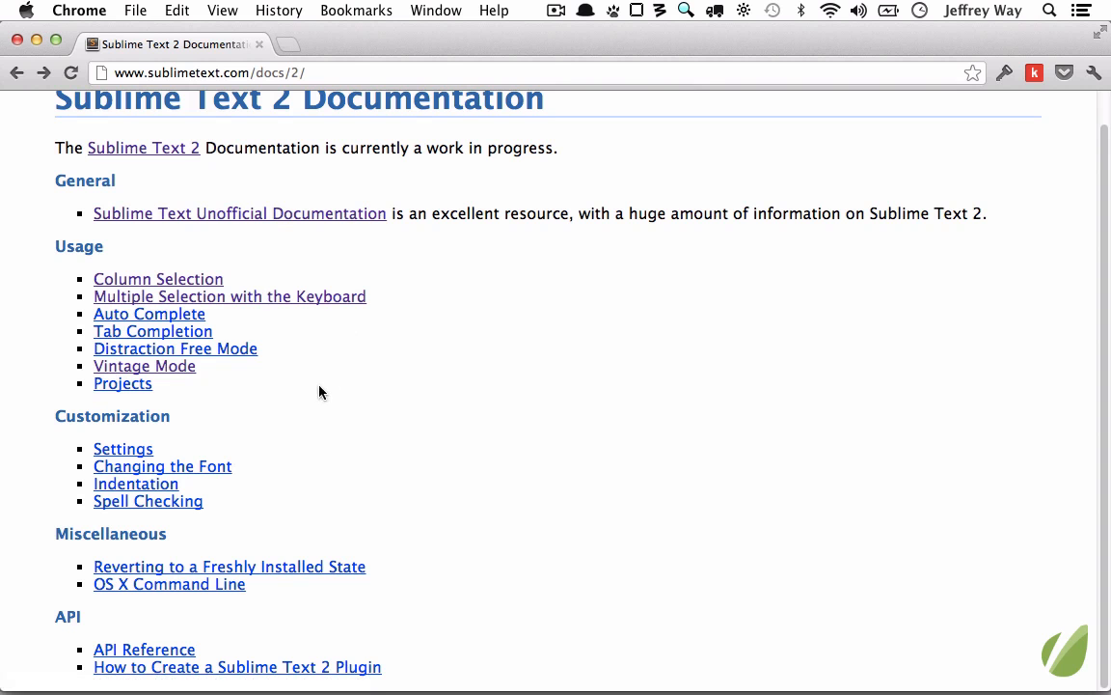
{"action": "left_click", "coordinate": [229, 297]}
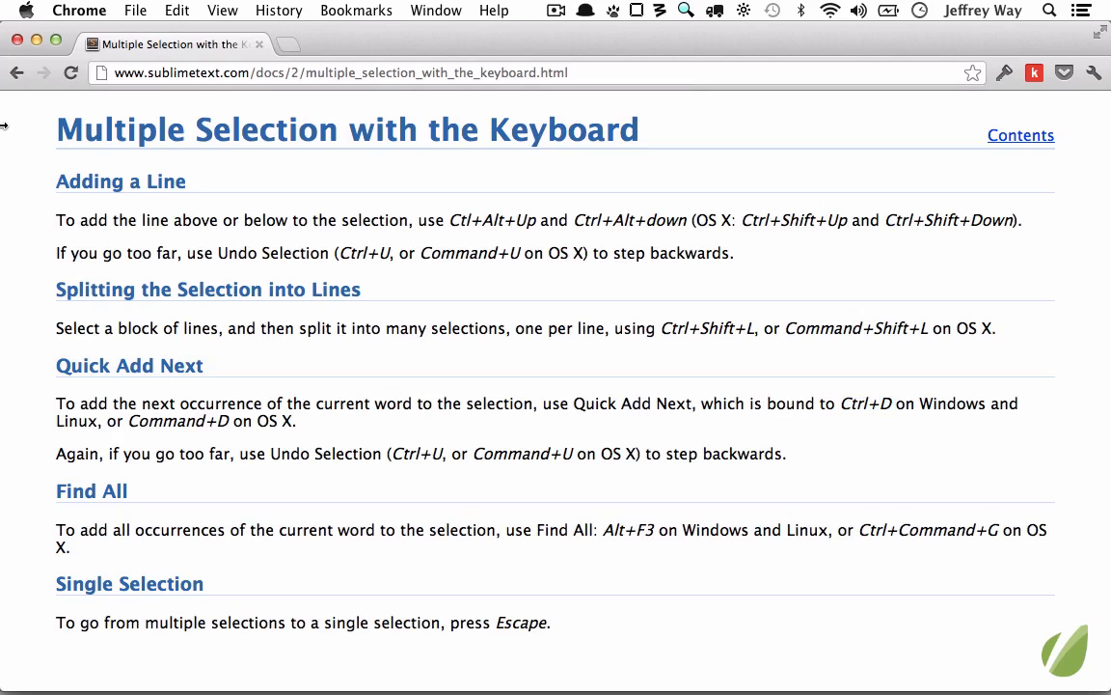
{"action": "left_click", "coordinate": [16, 72]}
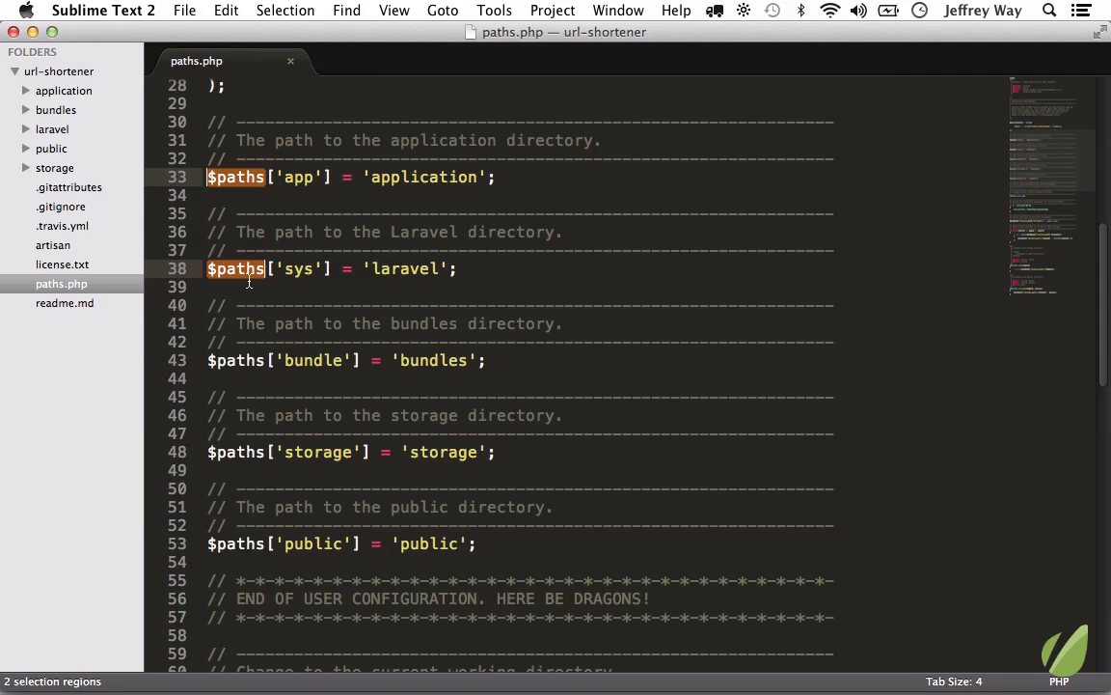
Add $paths occurrences with Cmd+D, type over them, then reselect from line 33
{"action": "key", "text": "cmd+d"}
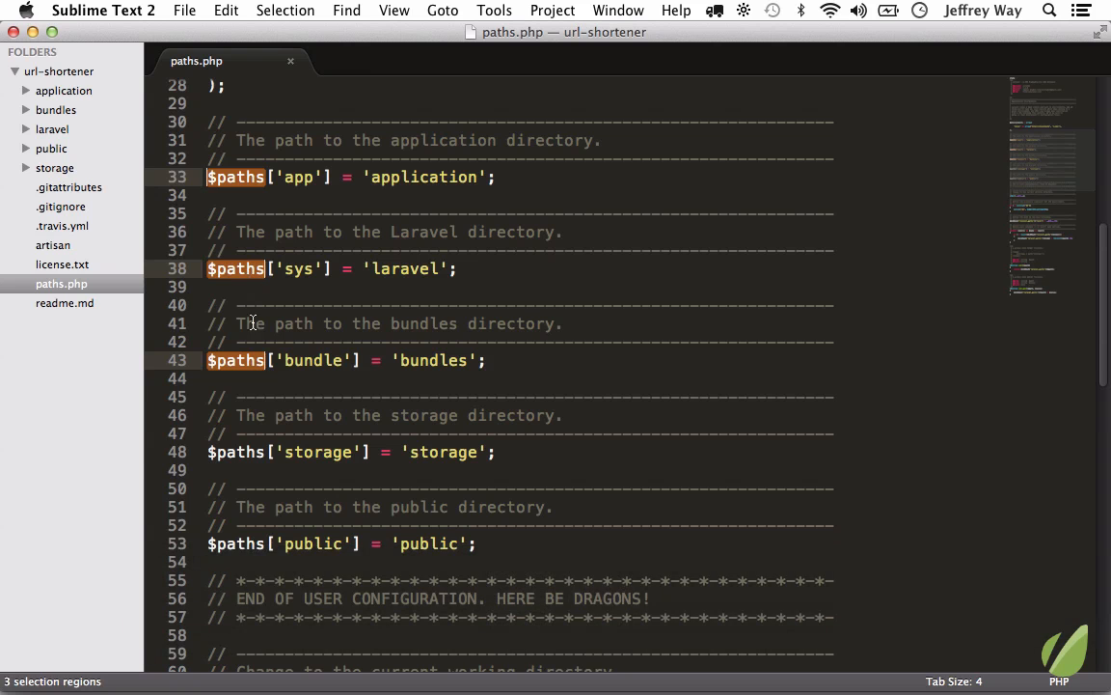
{"action": "key", "text": "cmd+d"}
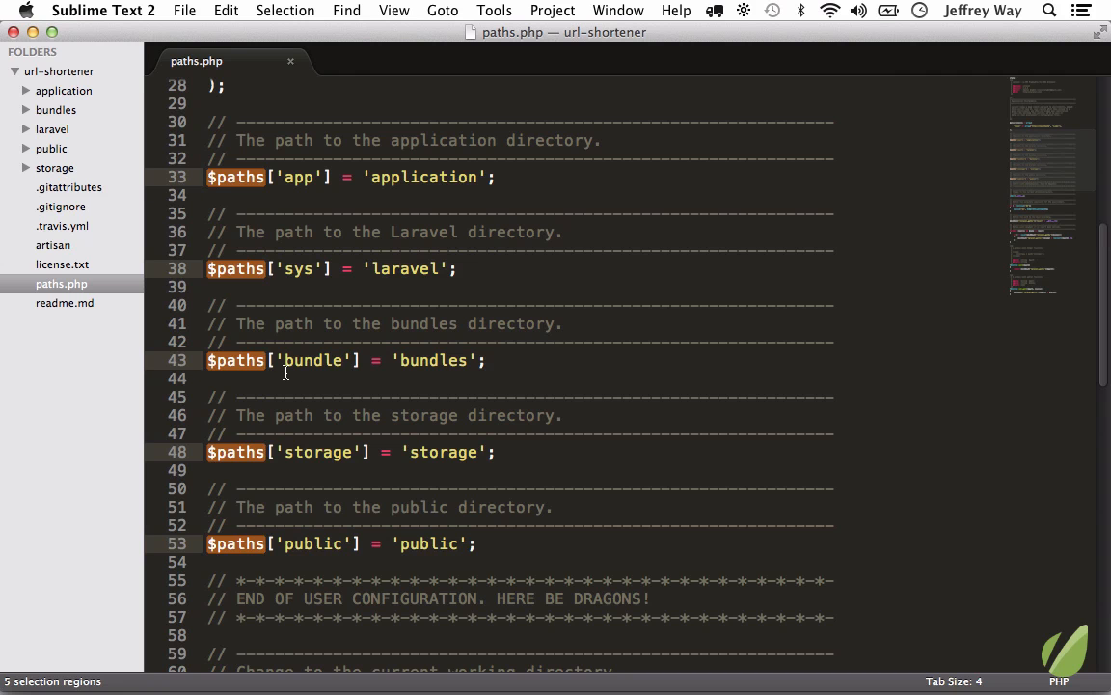
{"action": "type", "text": "fffffffffff"}
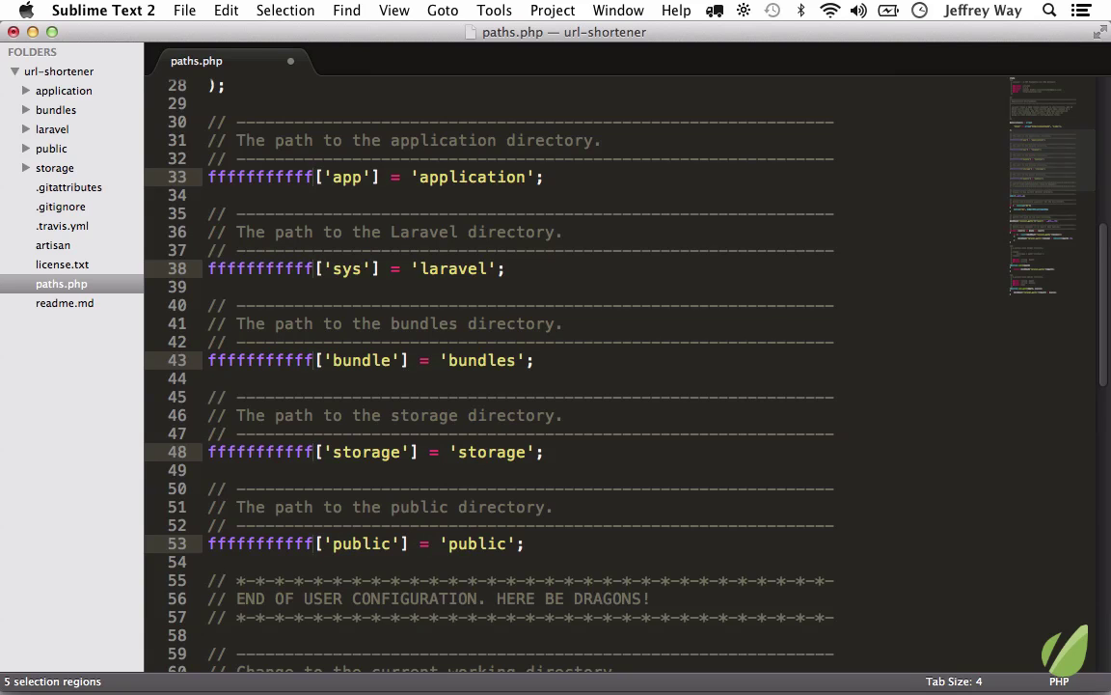
{"action": "type", "text": "$paths"}
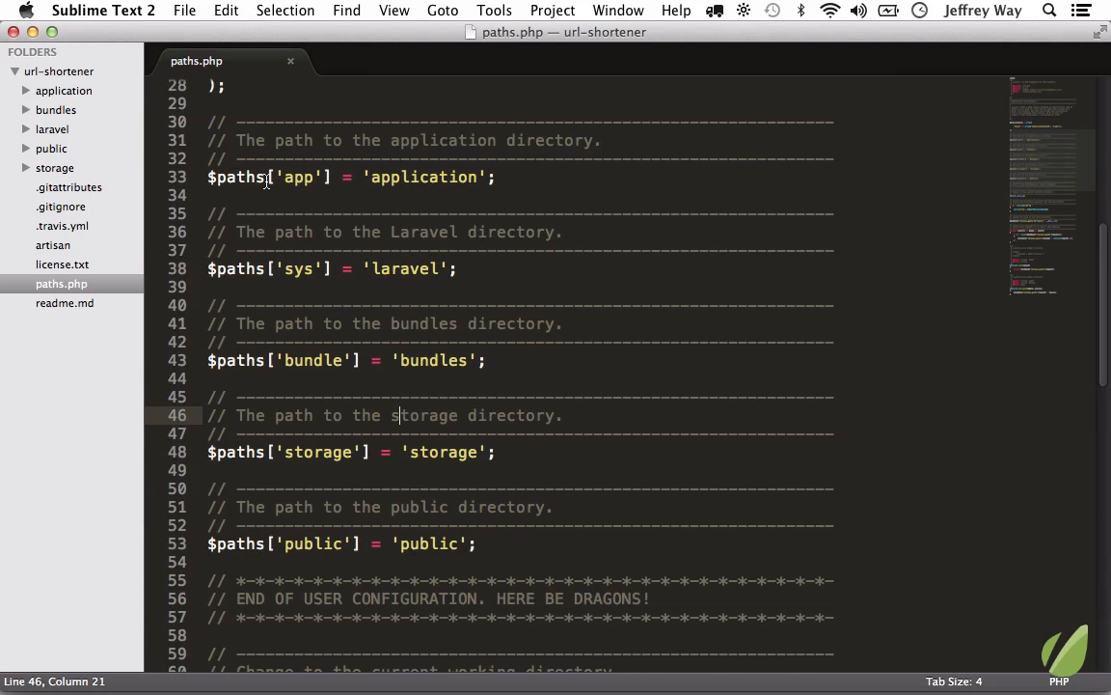
{"action": "double_click", "coordinate": [235, 177]}
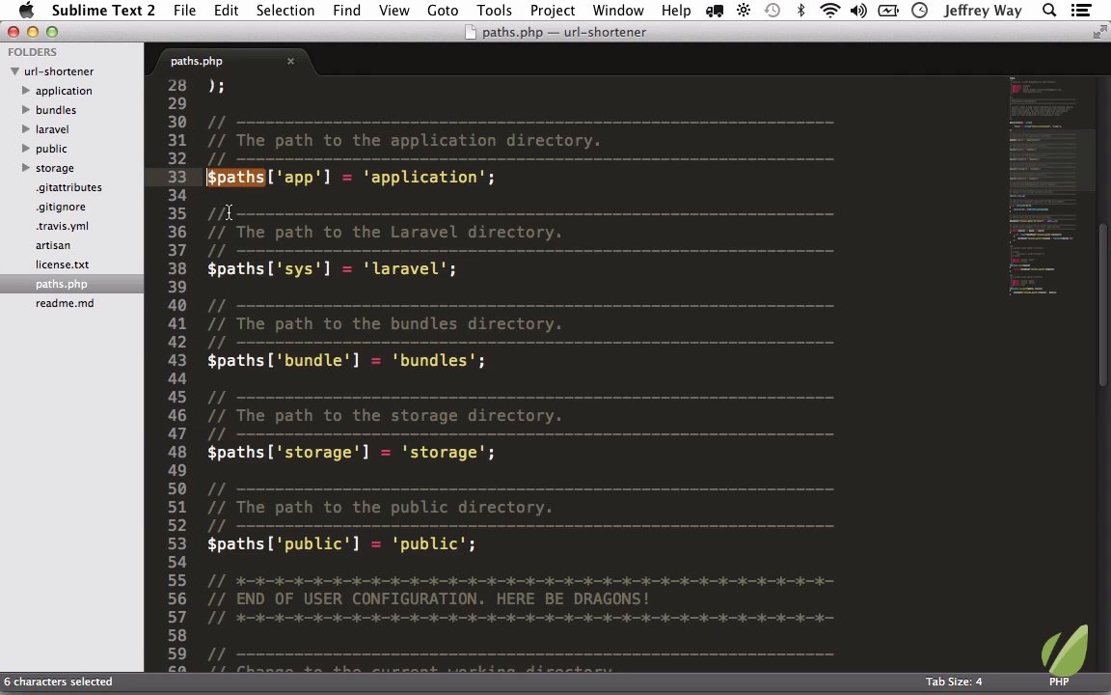
{"action": "key", "text": "cmd+d"}
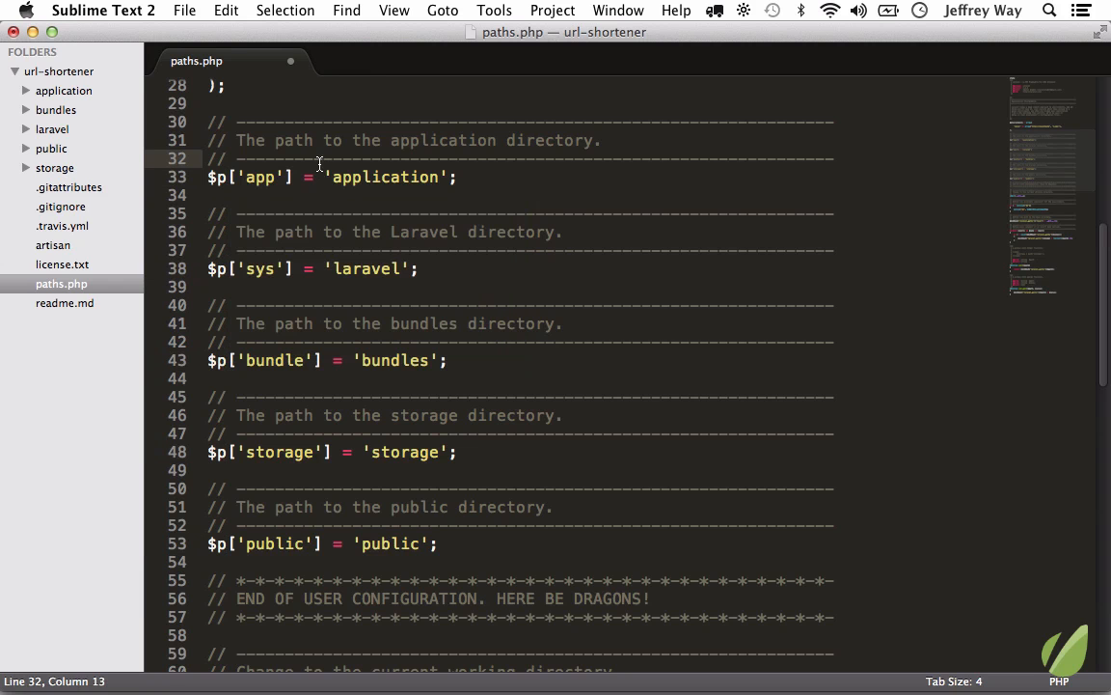
{"action": "type", "text": "aths"}
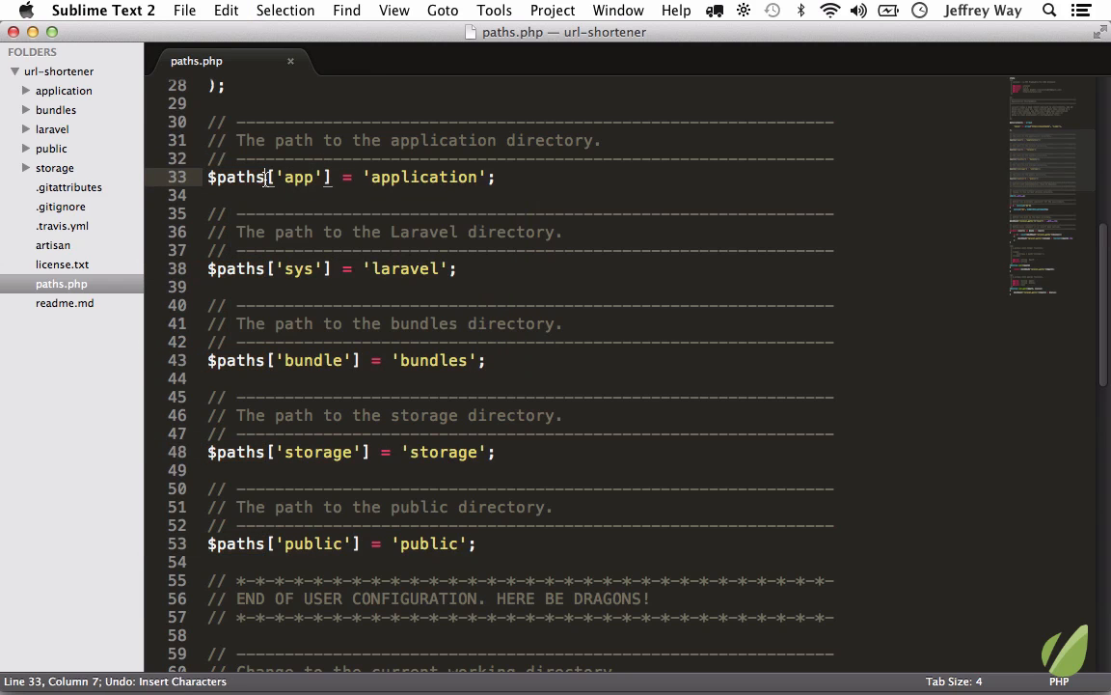
{"action": "double_click", "coordinate": [237, 176]}
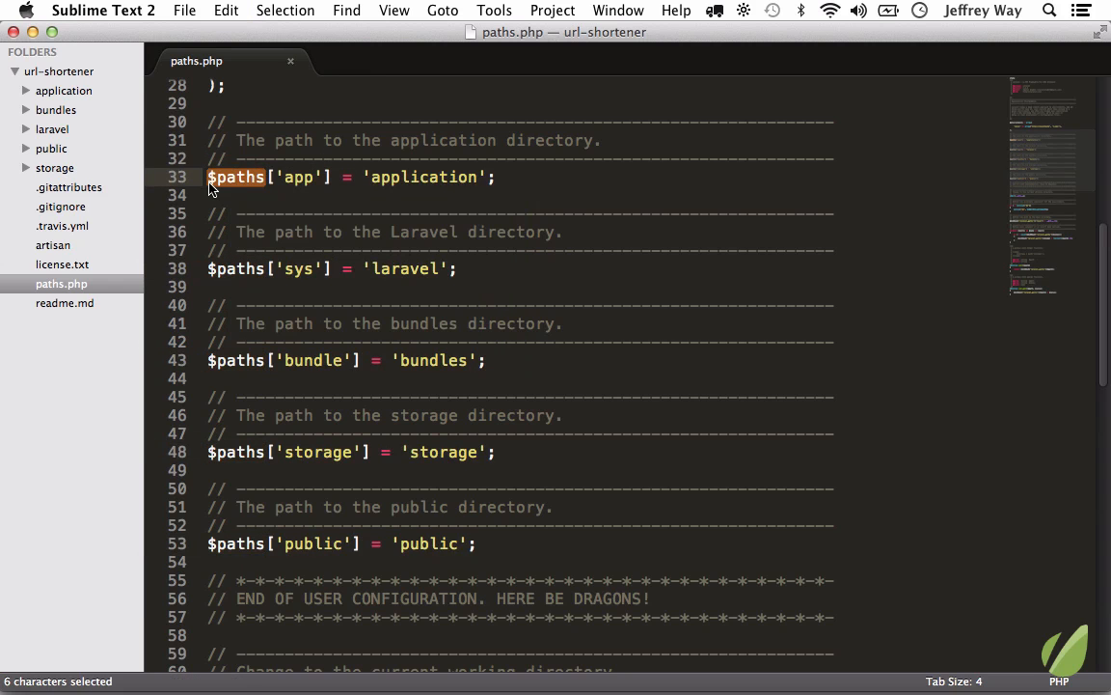
{"action": "left_click", "coordinate": [252, 177]}
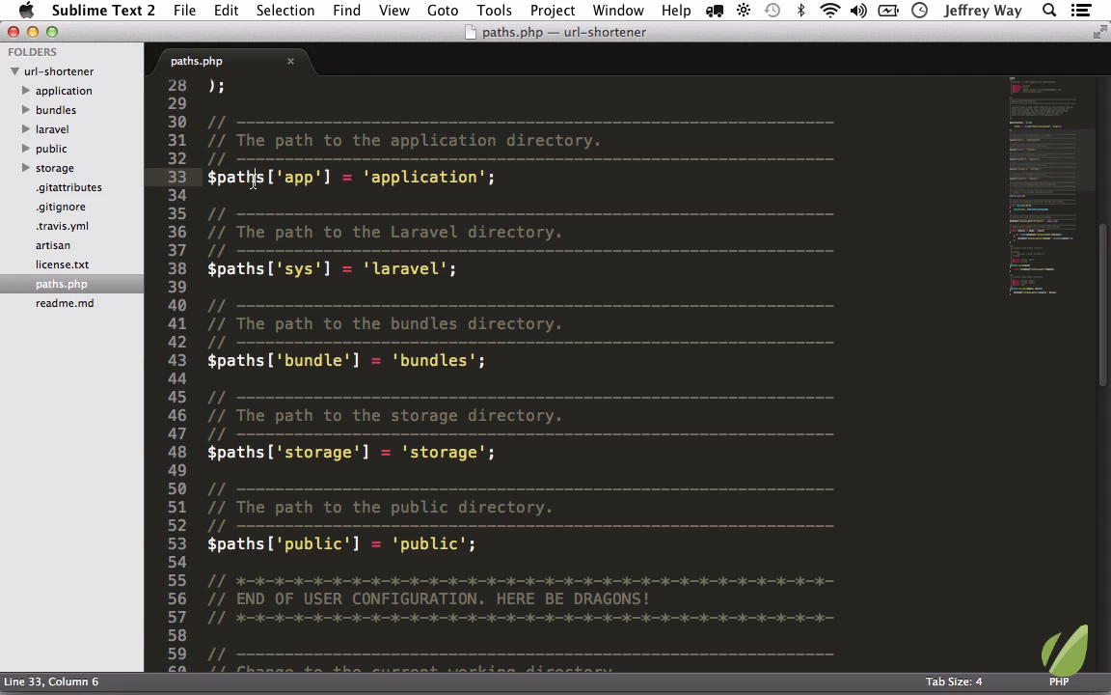
{"action": "key", "text": "cmd+d"}
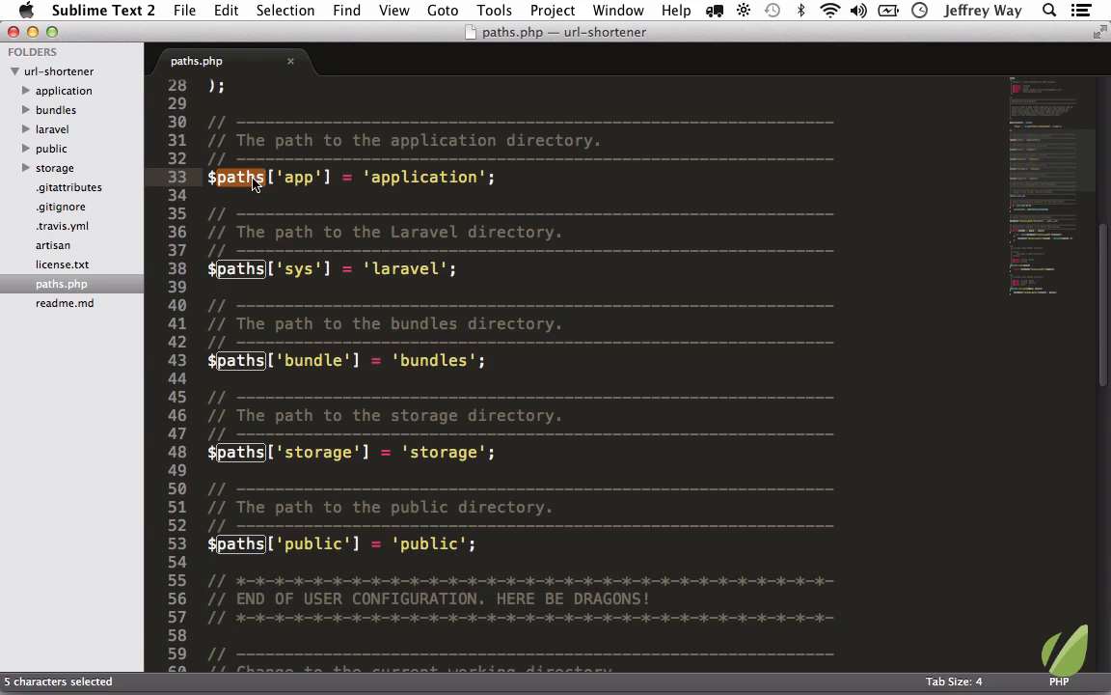
{"action": "mouse_move", "coordinate": [237, 190]}
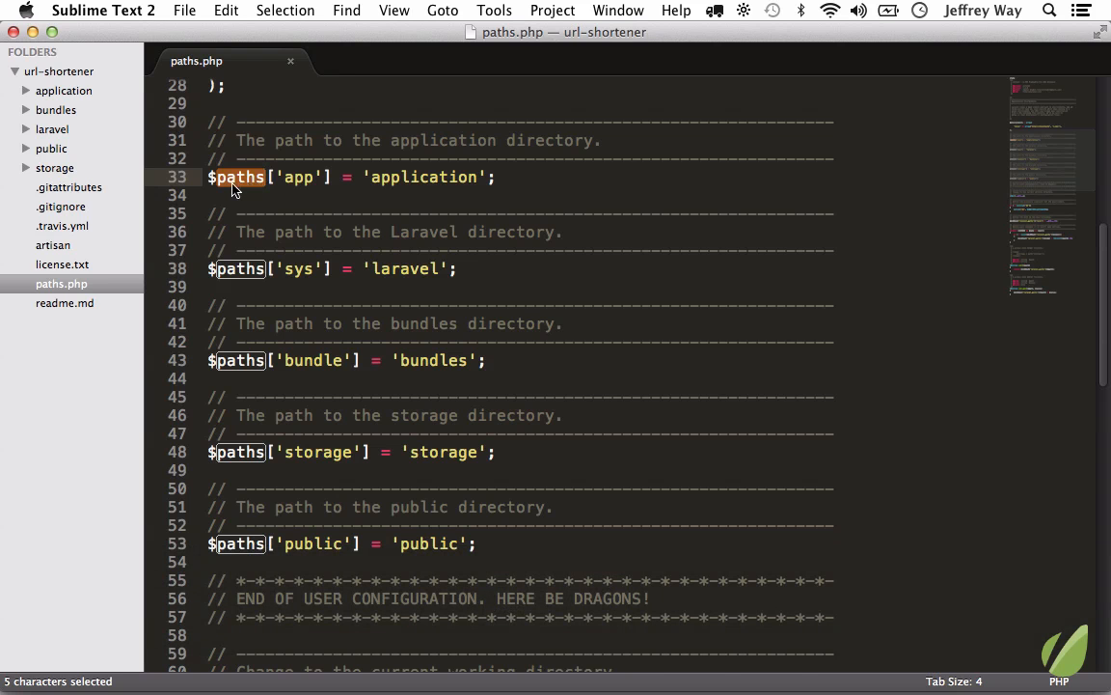
{"action": "mouse_move", "coordinate": [220, 183]}
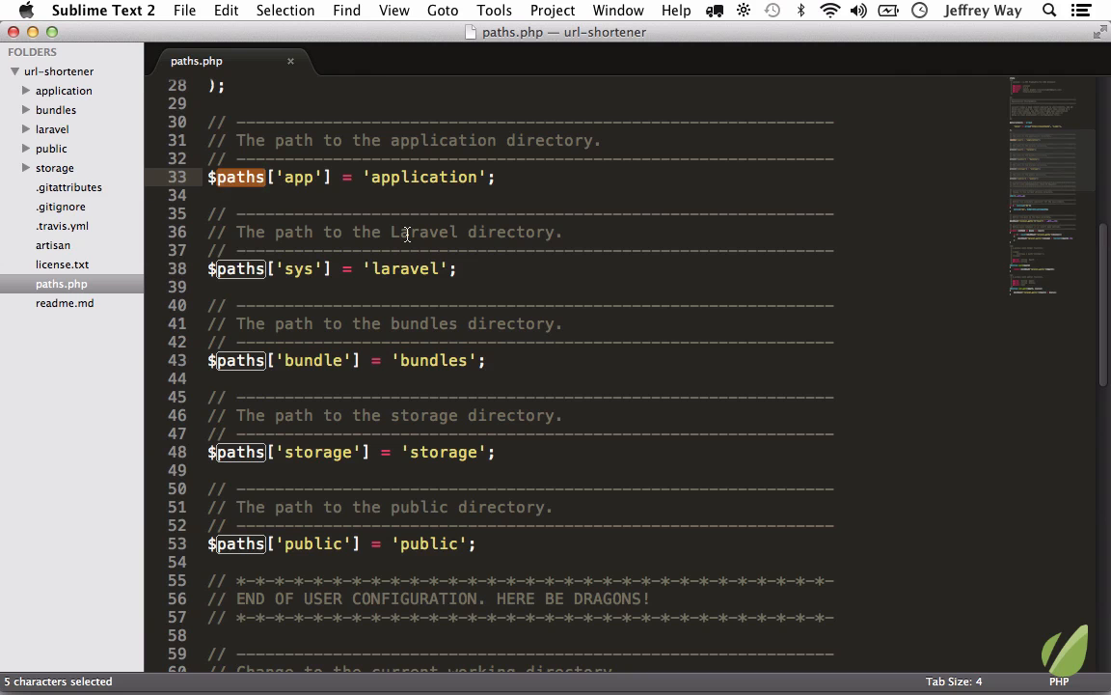
{"action": "left_click", "coordinate": [429, 177]}
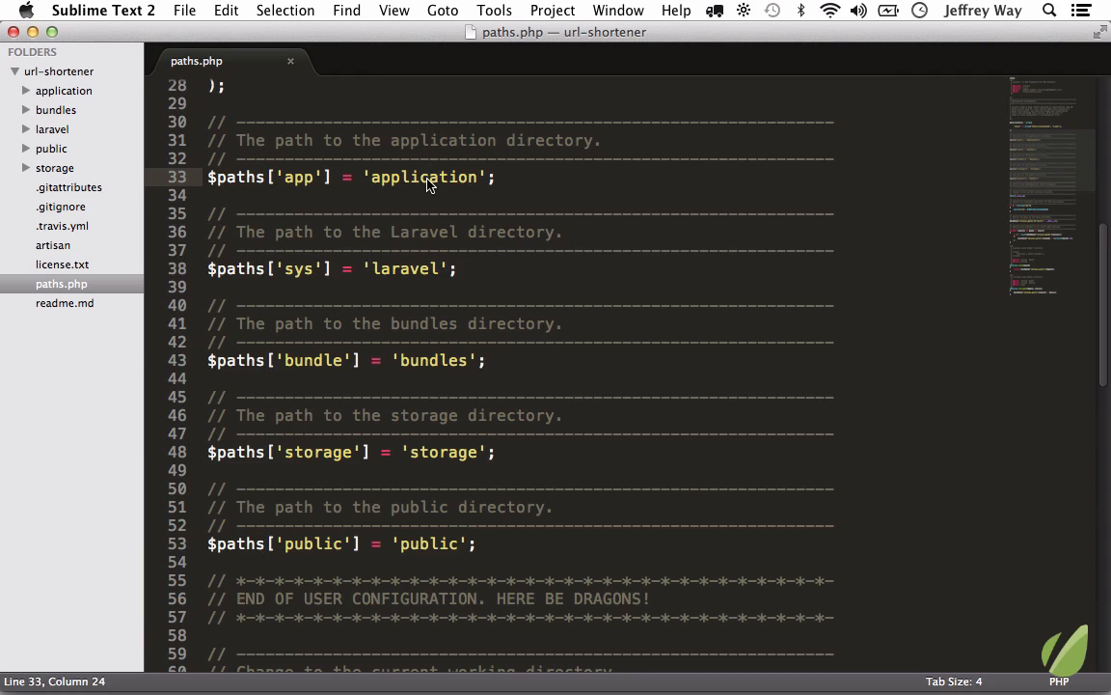
{"action": "key", "text": "cmd+d"}
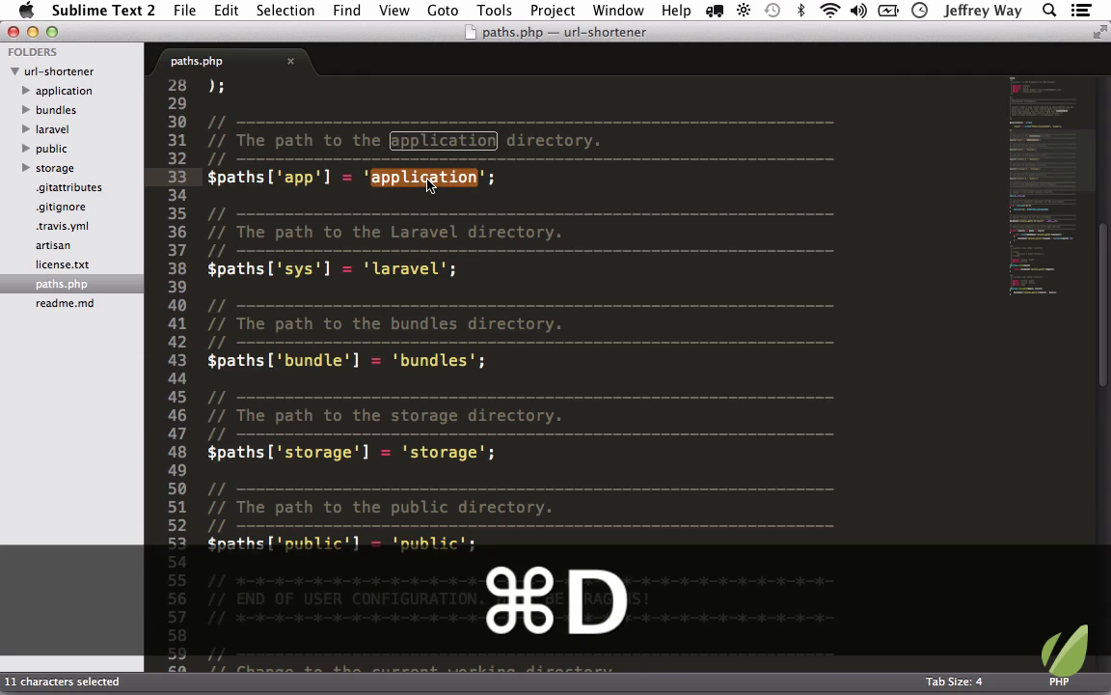
{"action": "type", "text": "asdfasfads"}
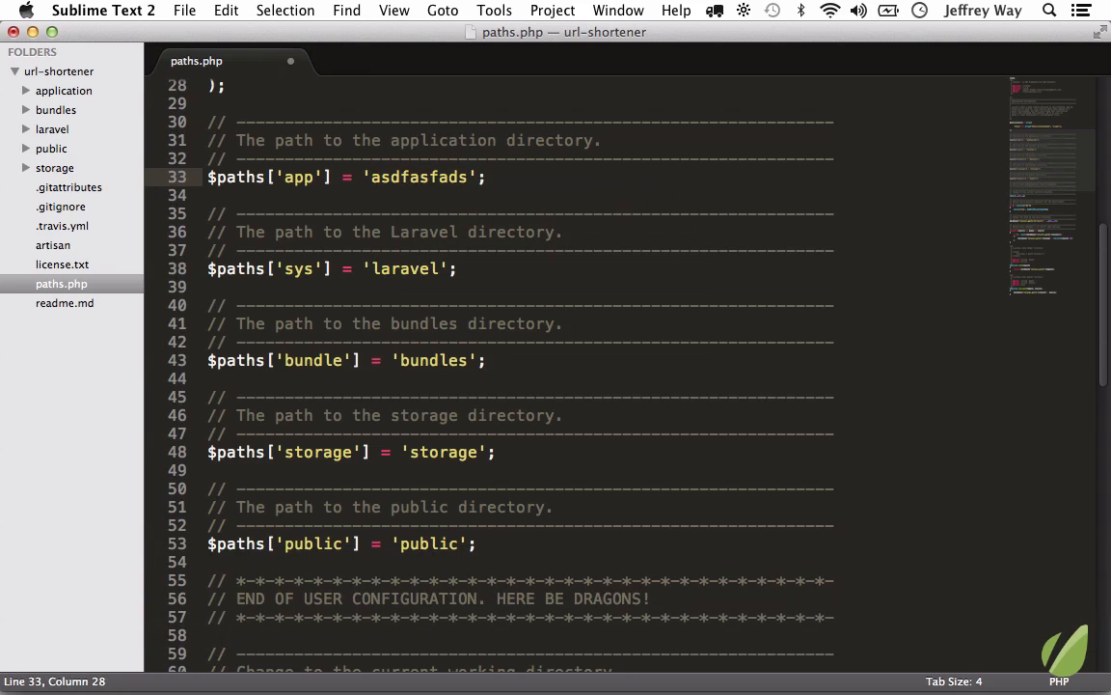
{"action": "type", "text": "application"}
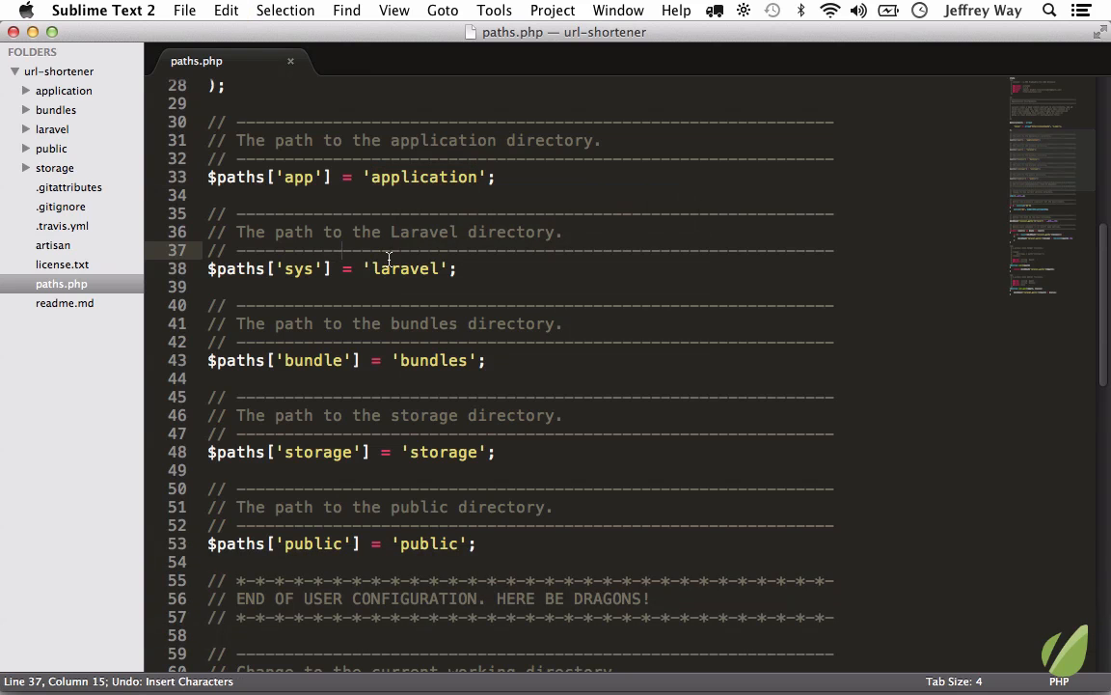
{"action": "left_click", "coordinate": [440, 177]}
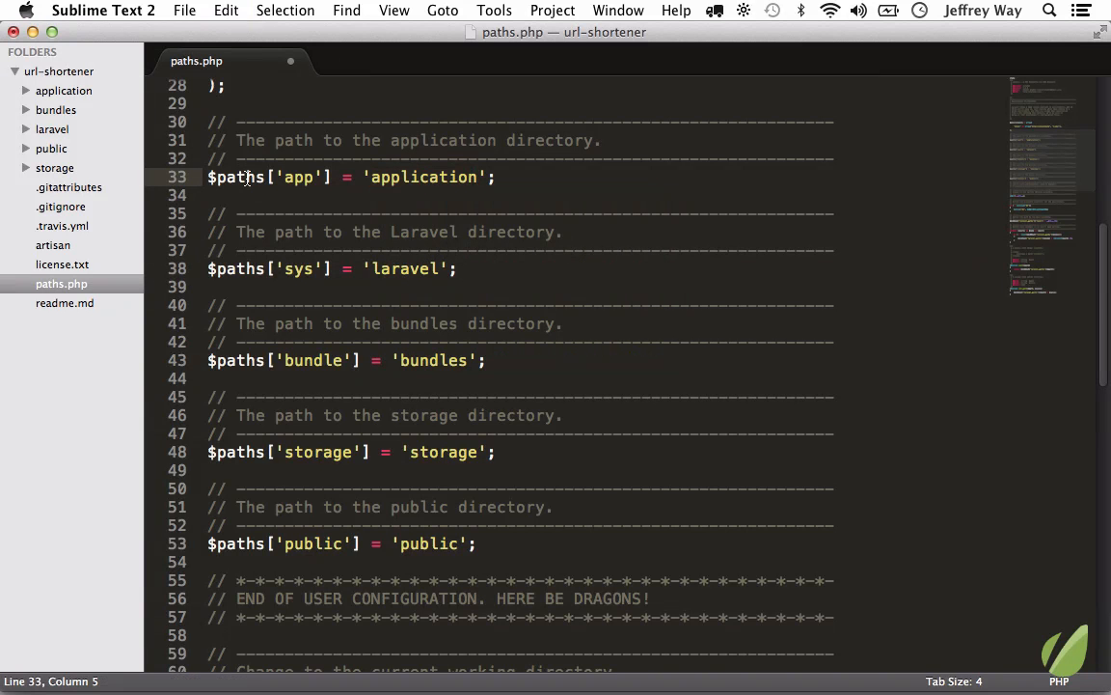
{"action": "key", "text": "cmd+d"}
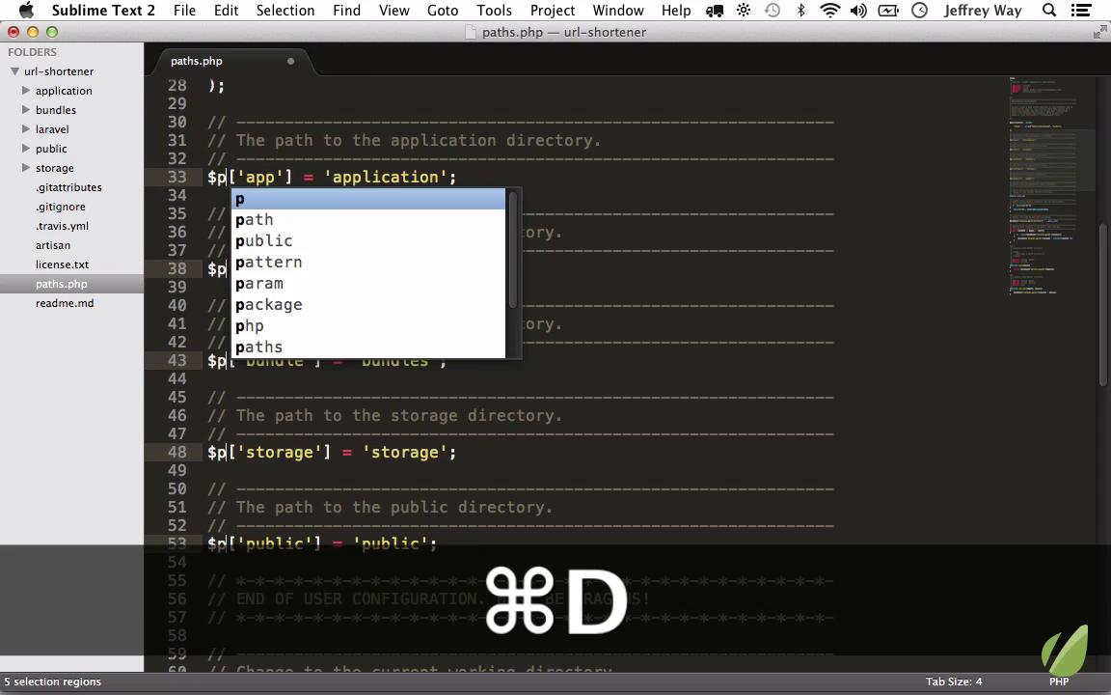
{"action": "key", "text": "cmd+z"}
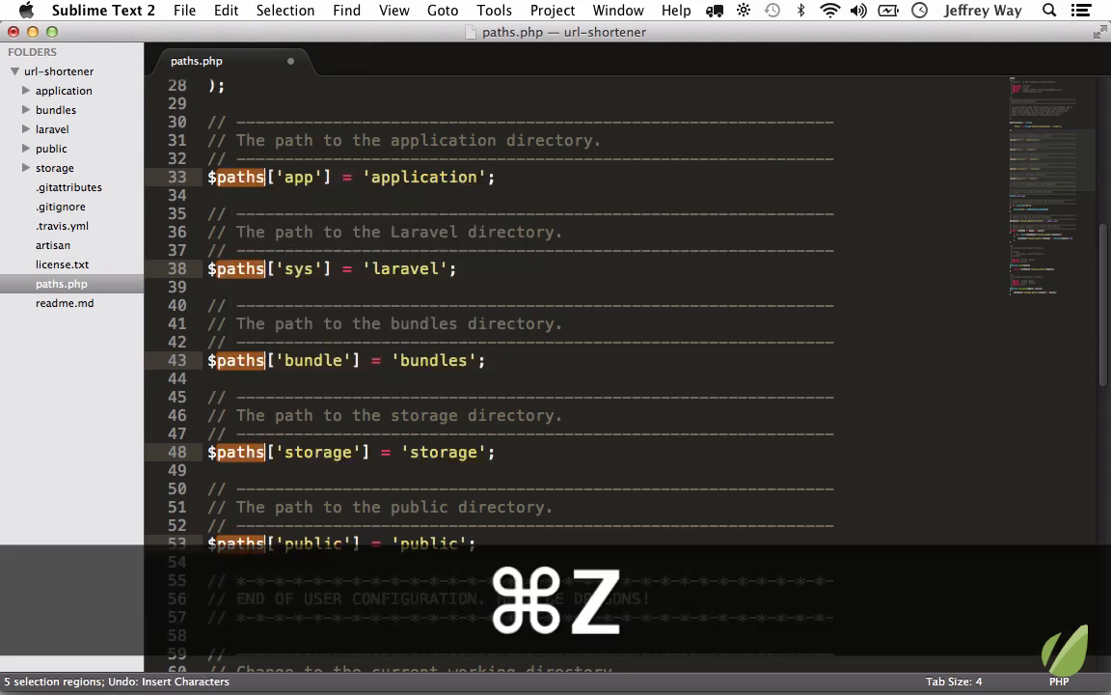
{"action": "key", "text": "cmd+z"}
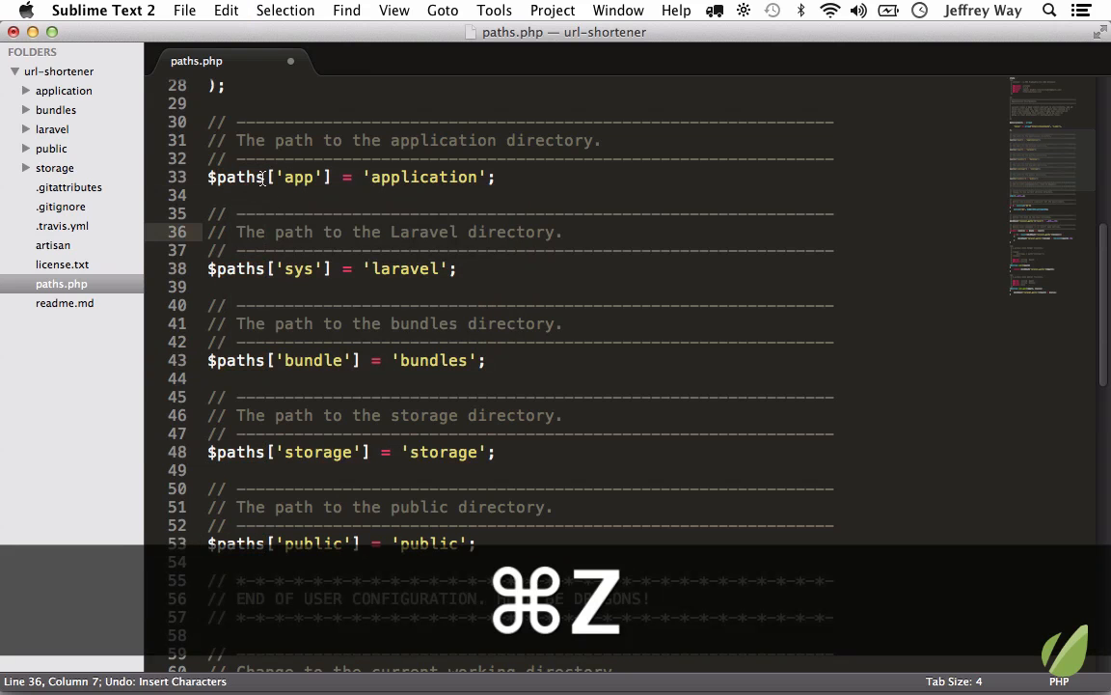
{"action": "key", "text": "cmd+z"}
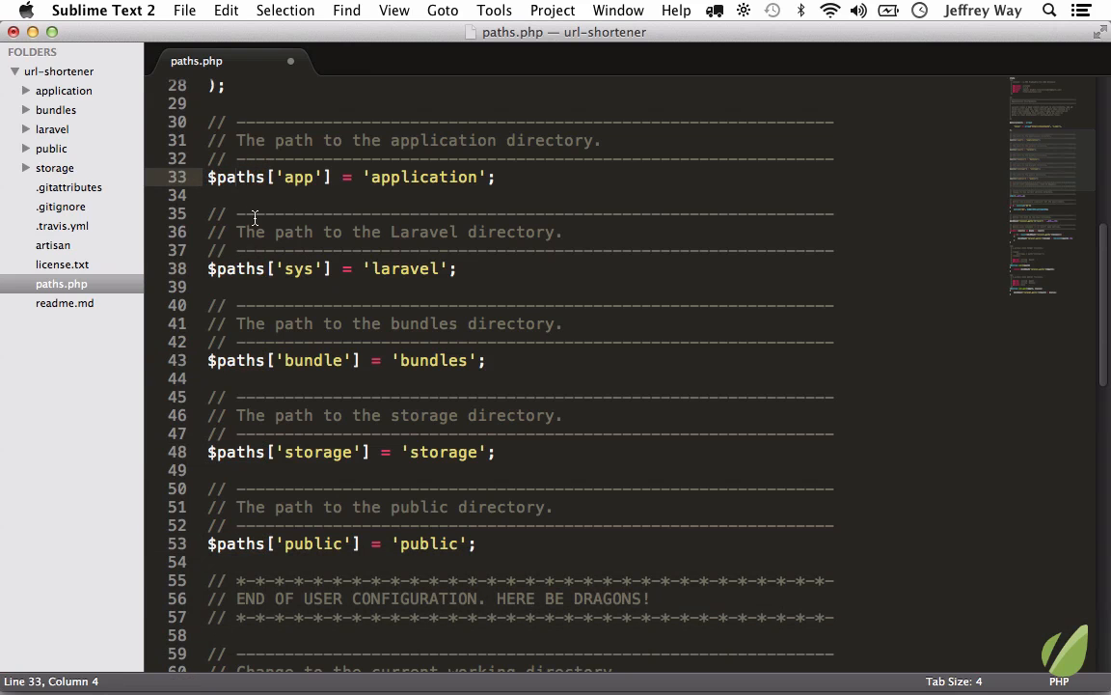
{"action": "key", "text": "cmd+up"}
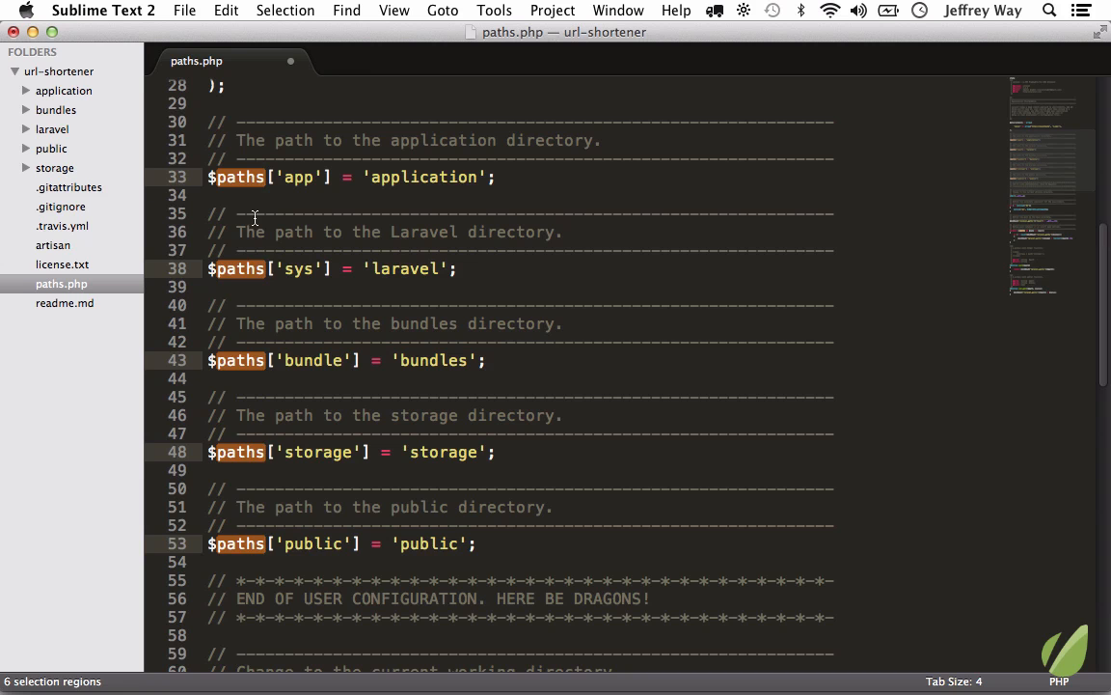
{"action": "type", "text": "p"}
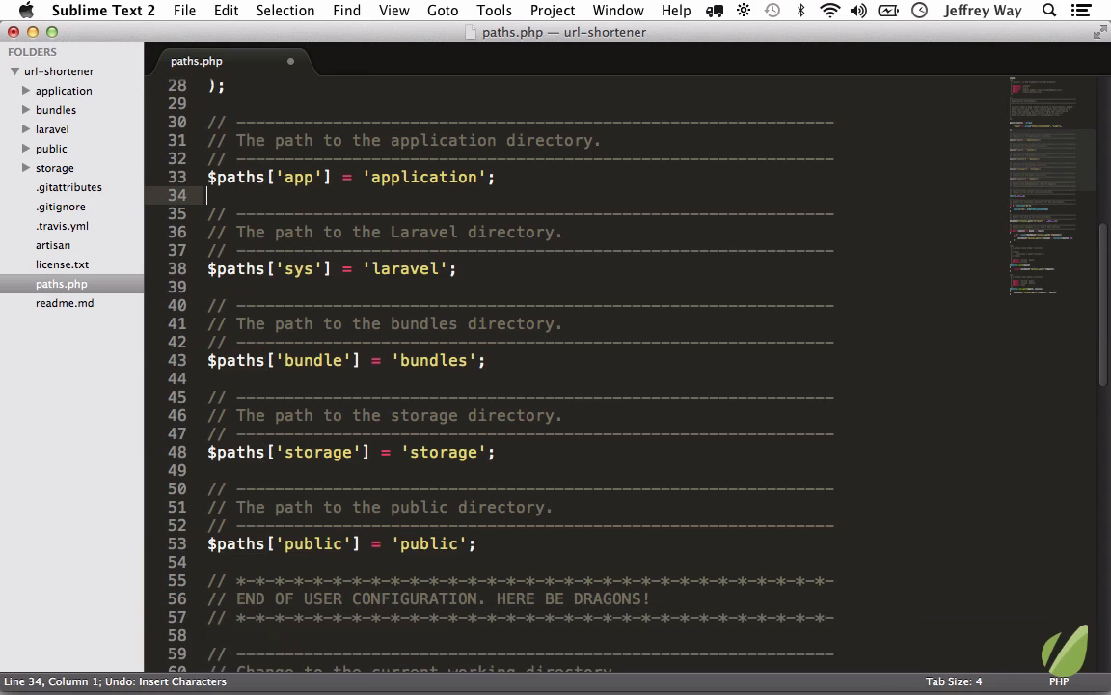
{"action": "left_click", "coordinate": [249, 176]}
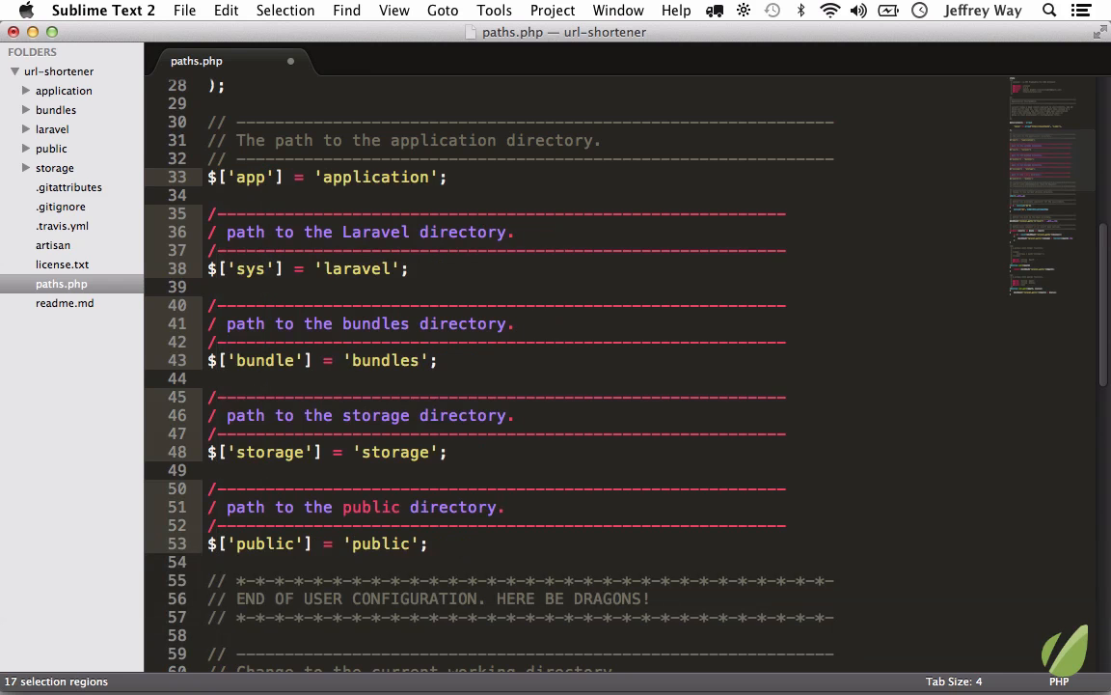
{"action": "type", "text": "afafdasfds"}
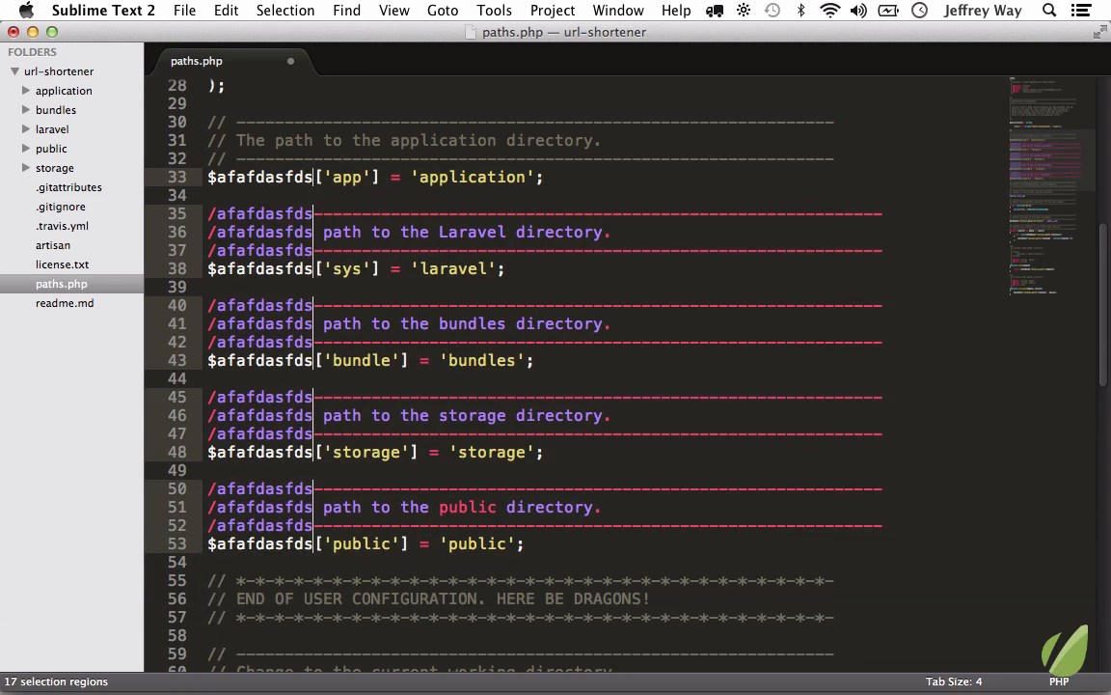
{"action": "key", "text": "cmd+z"}
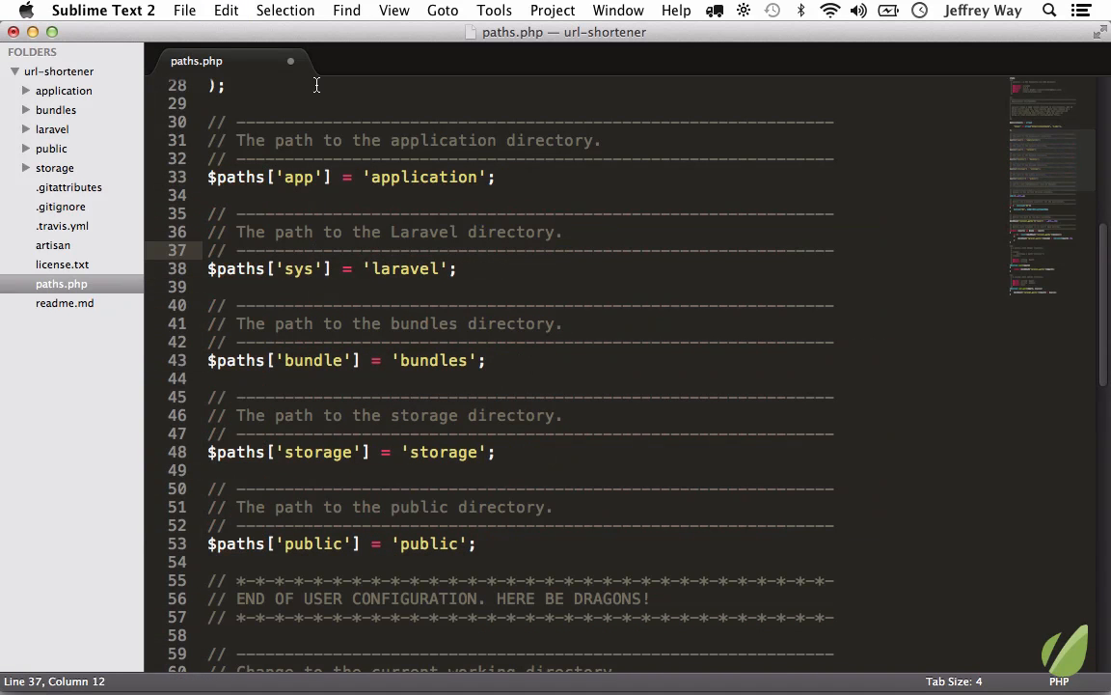
{"action": "type", "text": "the na"}
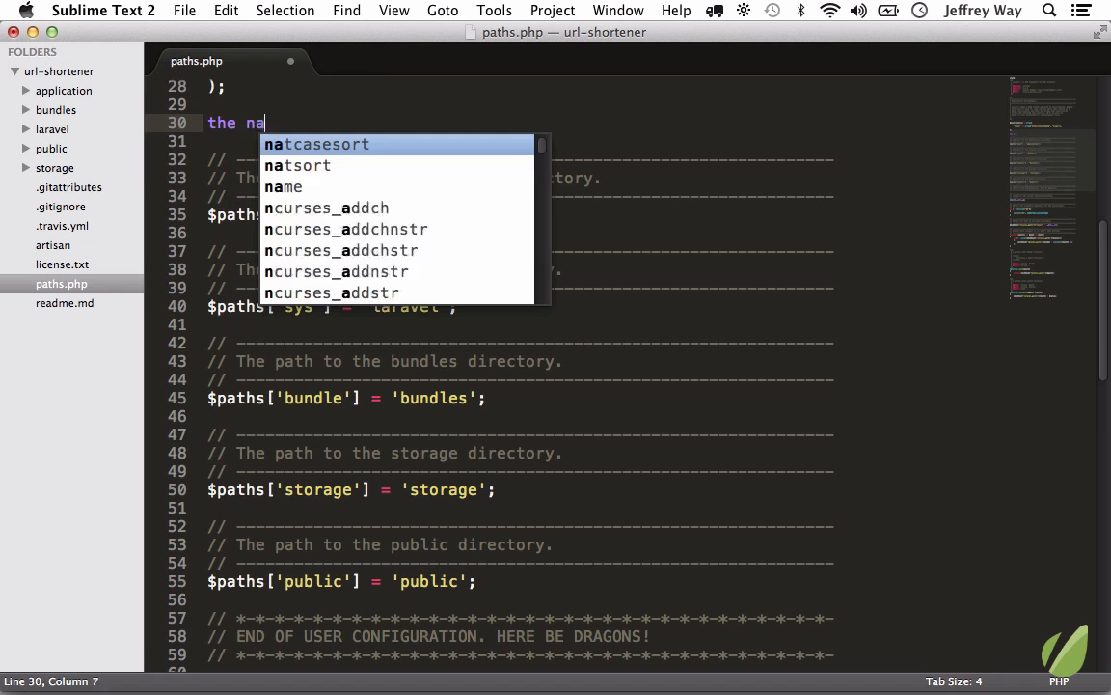
Paste copies of the name line, select all six, and give each line a cursor
{"action": "key", "text": "cmd+v"}
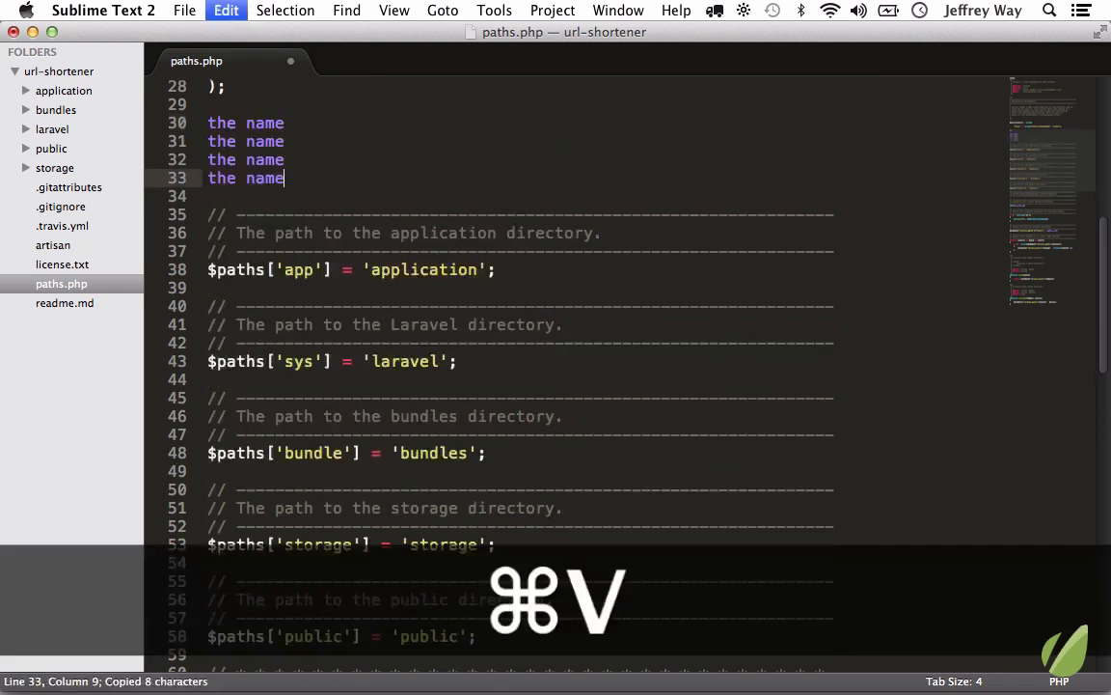
{"action": "key", "text": "cmd+v"}
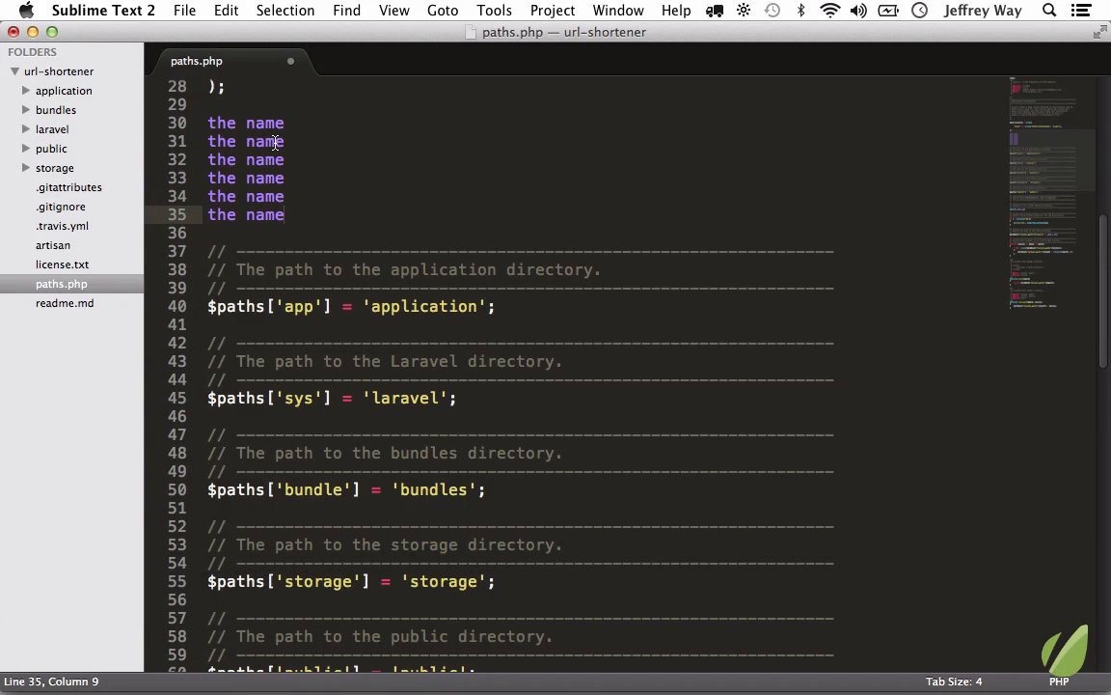
{"action": "double_click", "coordinate": [245, 122]}
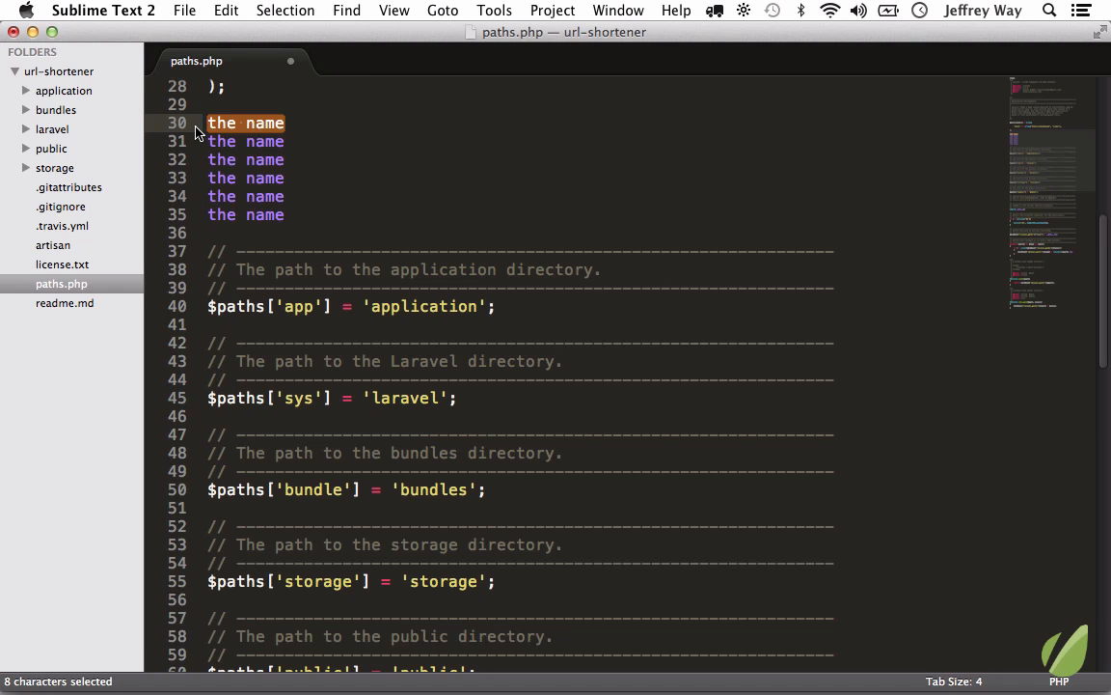
{"action": "key", "text": "cmd+d"}
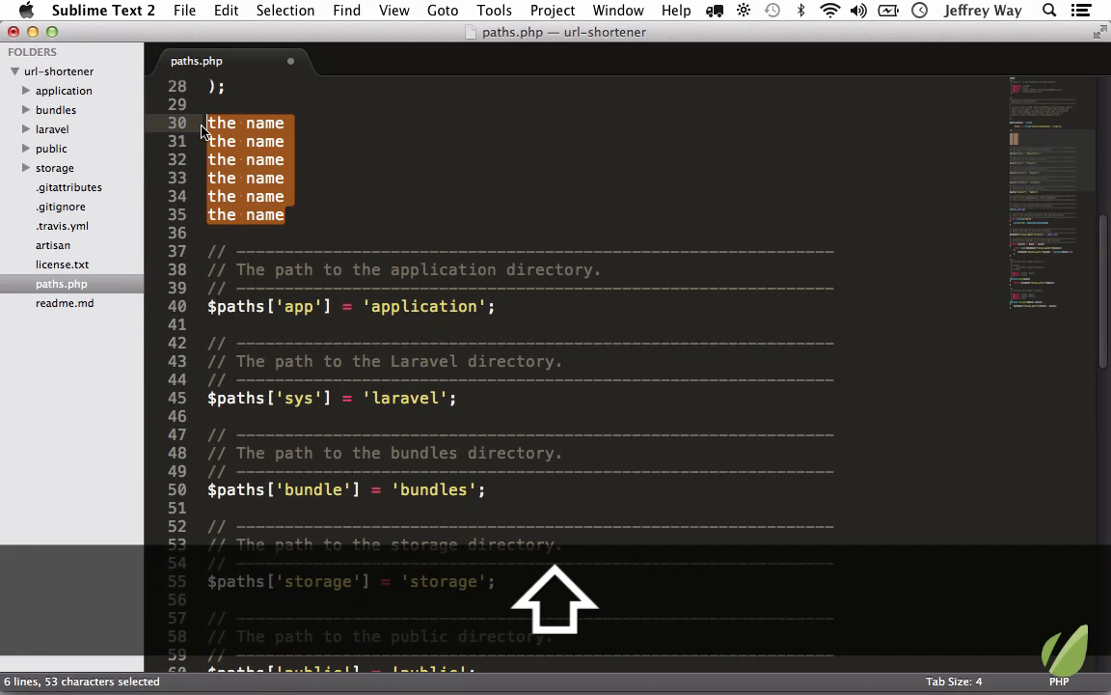
{"action": "key", "text": "cmd+shift+l"}
{"action": "type", "text": " is Dalton"}
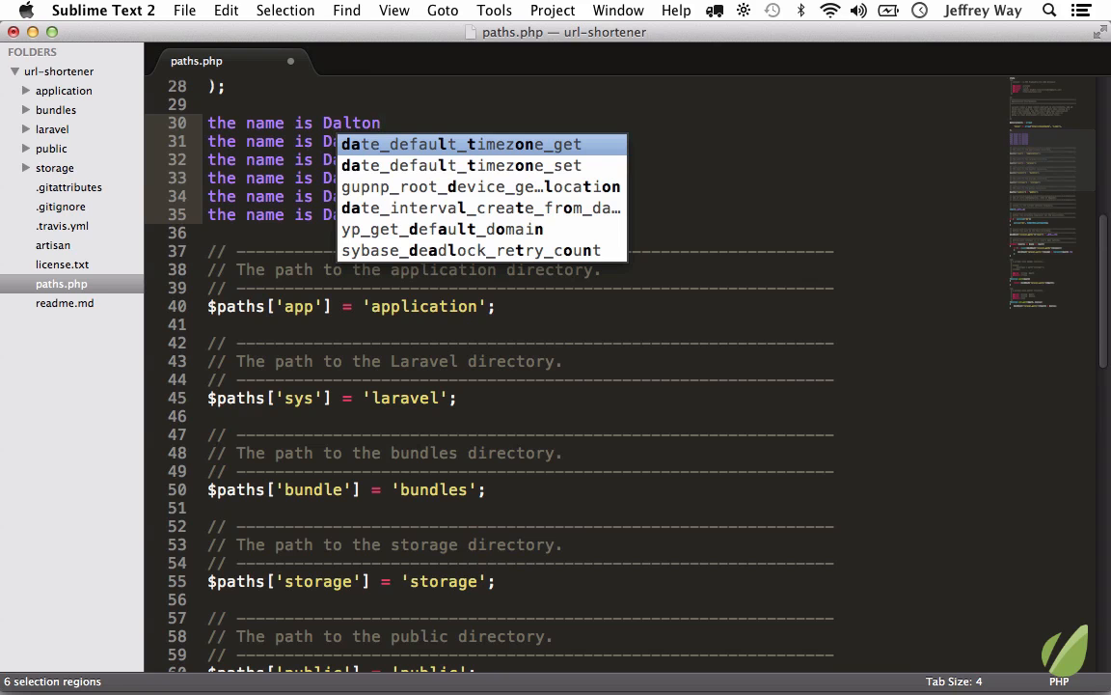
{"action": "key", "text": "Escape"}
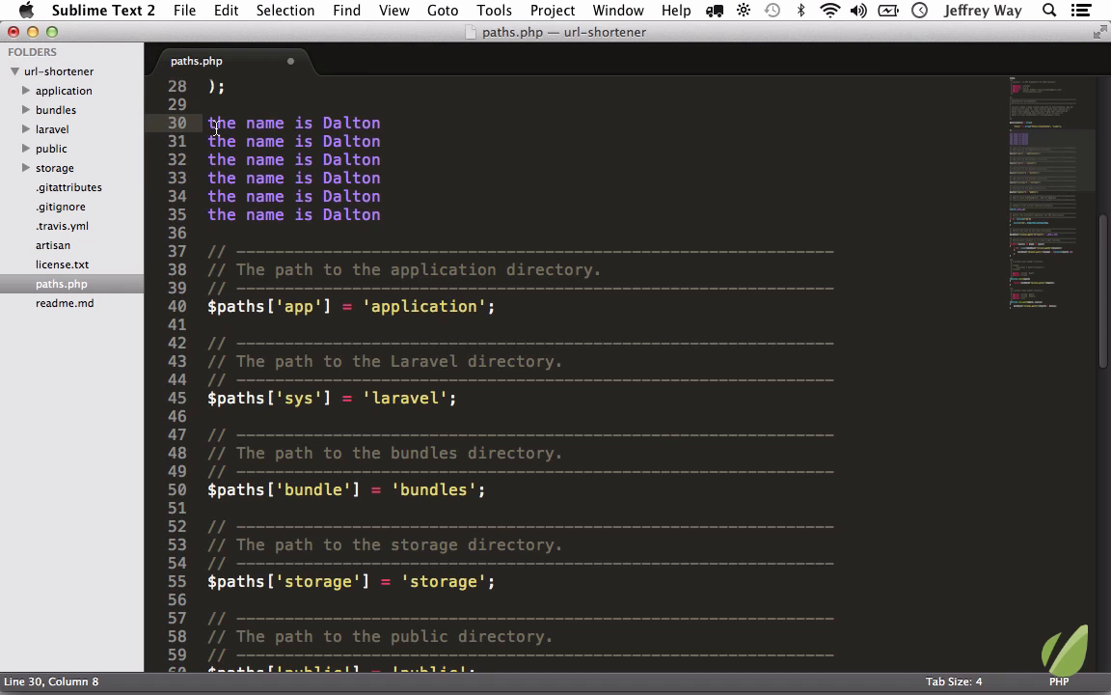
{"action": "left_click", "coordinate": [246, 141]}
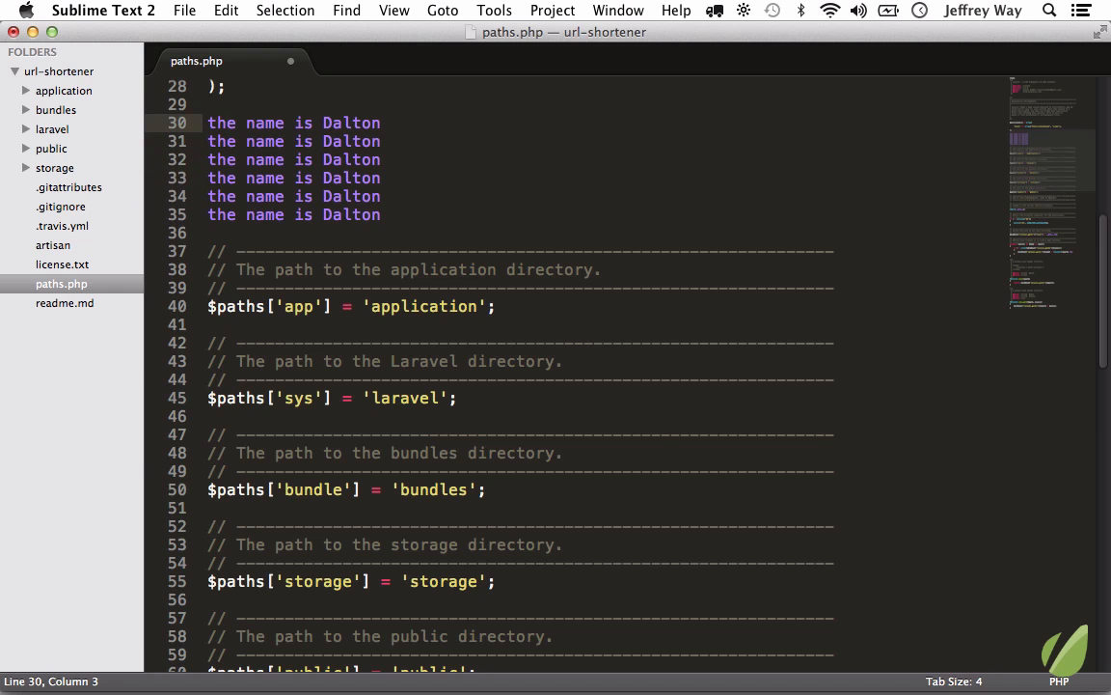
{"action": "key", "text": "cmd+ctrl+g"}
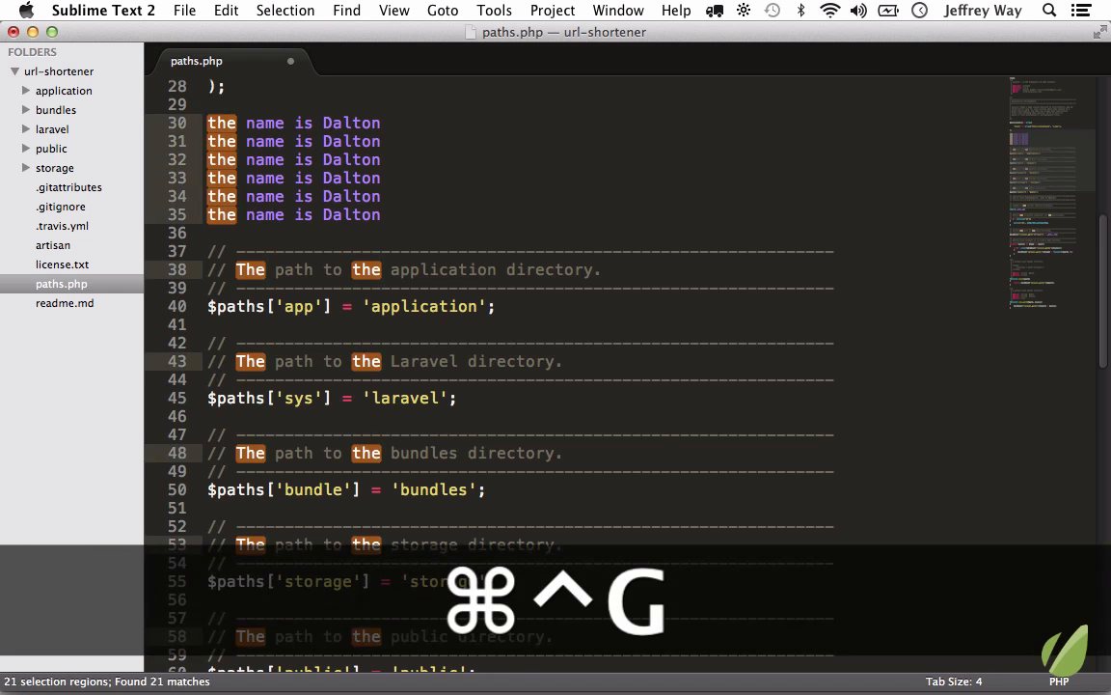
{"action": "key", "text": "backspace"}
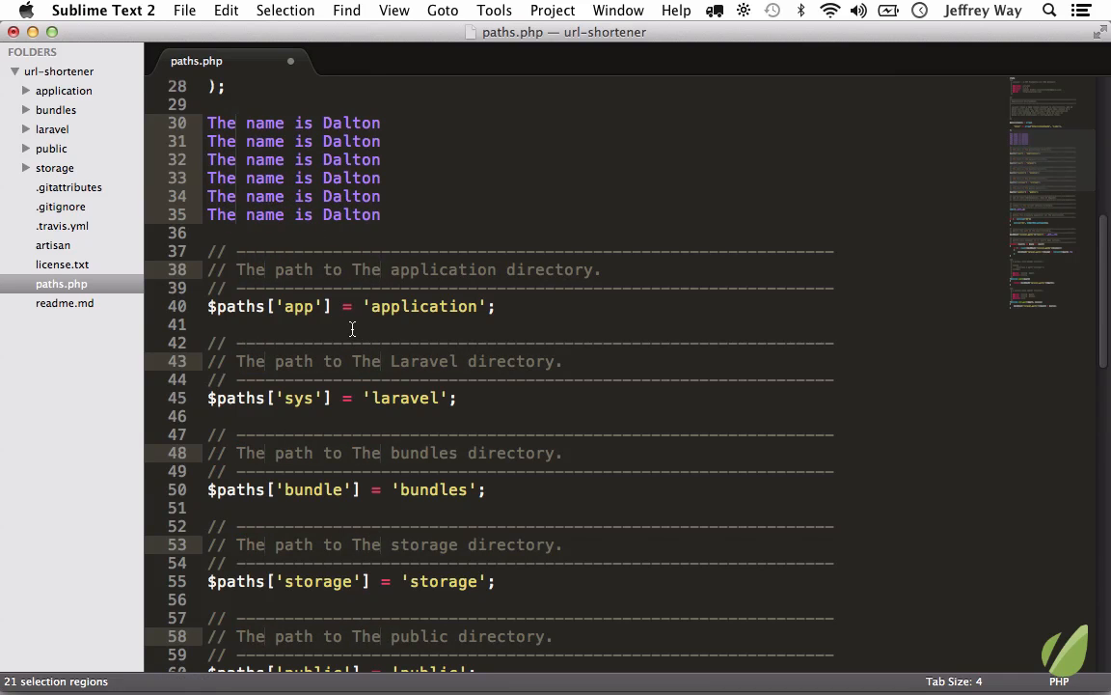
{"action": "type", "text": "the"}
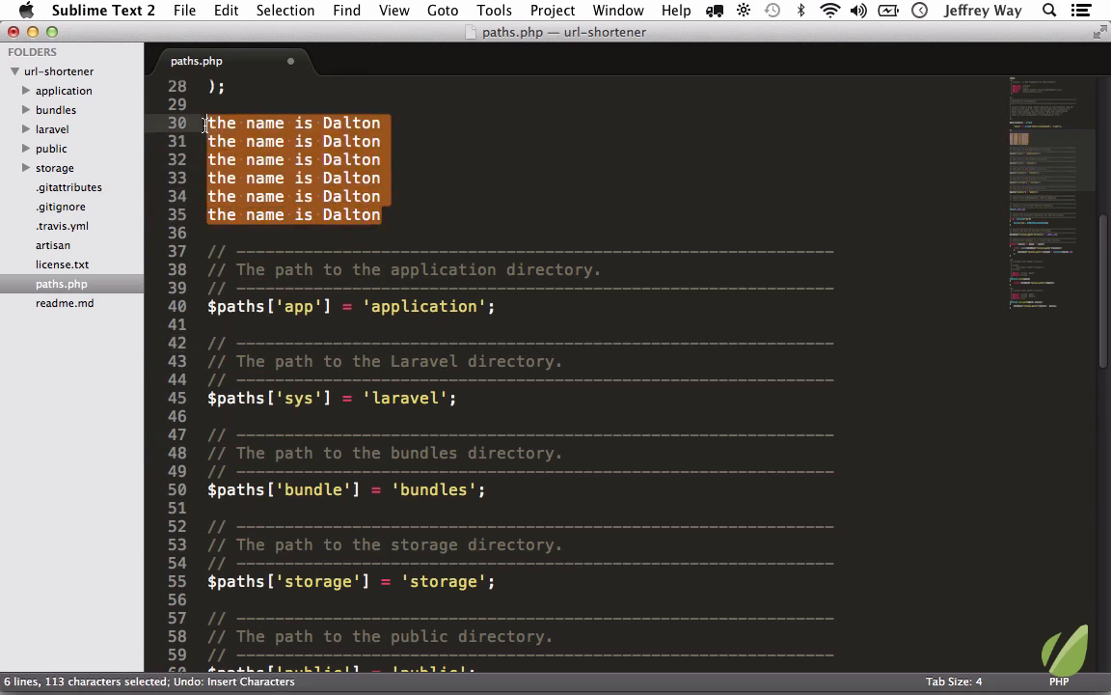
{"action": "left_click", "coordinate": [233, 141]}
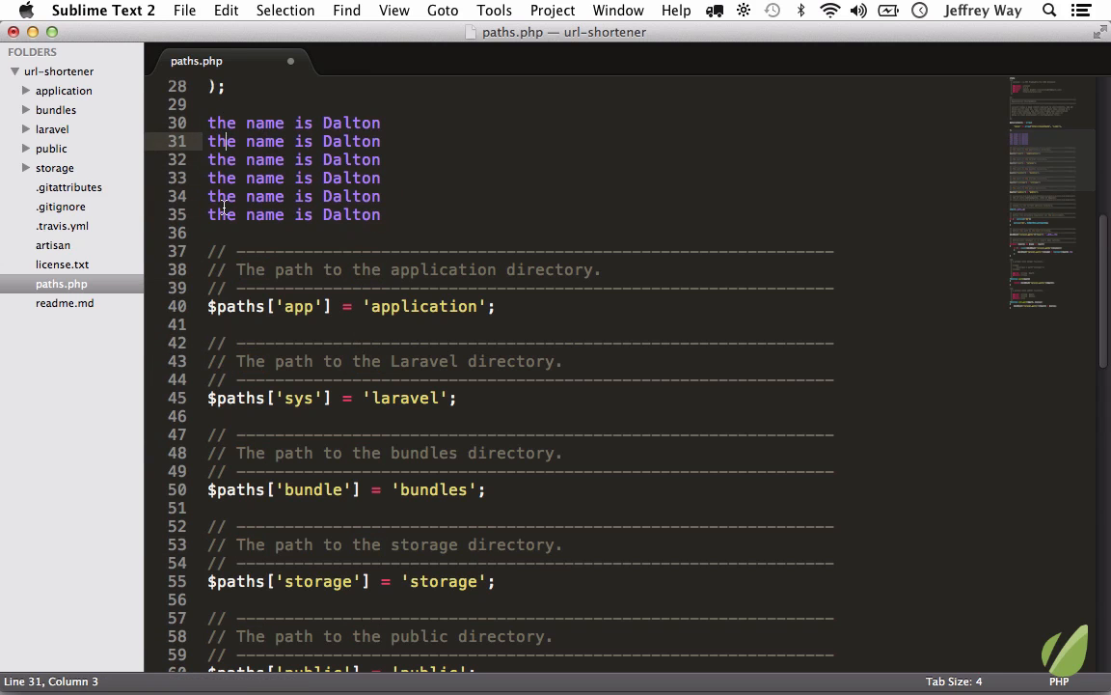
{"action": "mouse_move", "coordinate": [207, 123]}
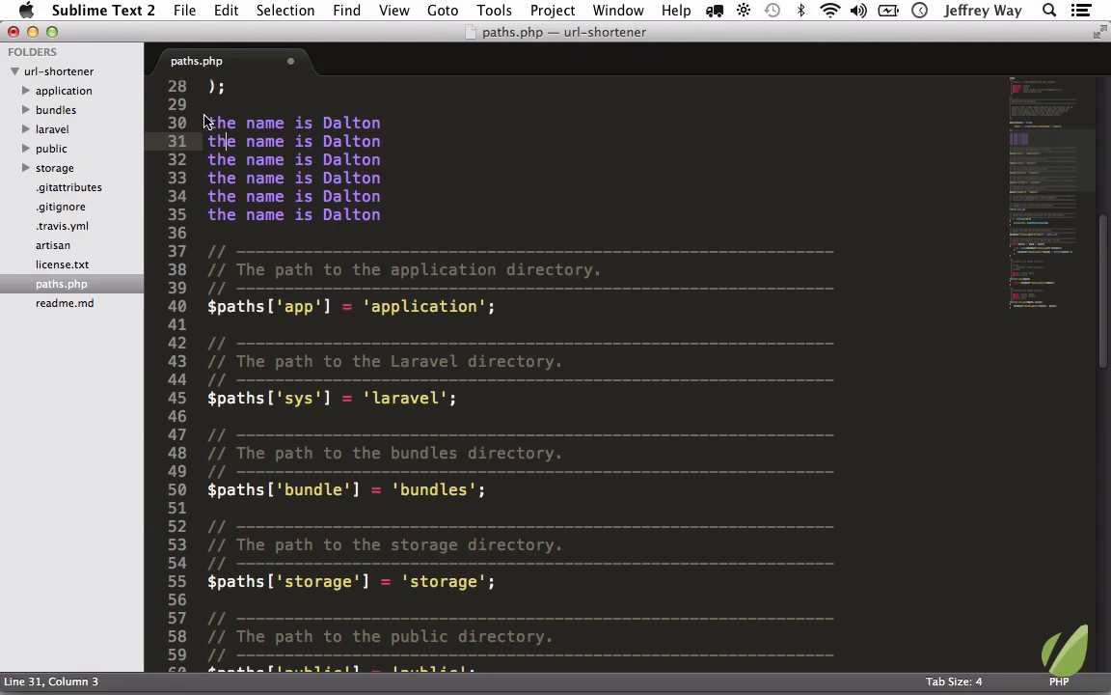
{"action": "left_click", "coordinate": [212, 104]}
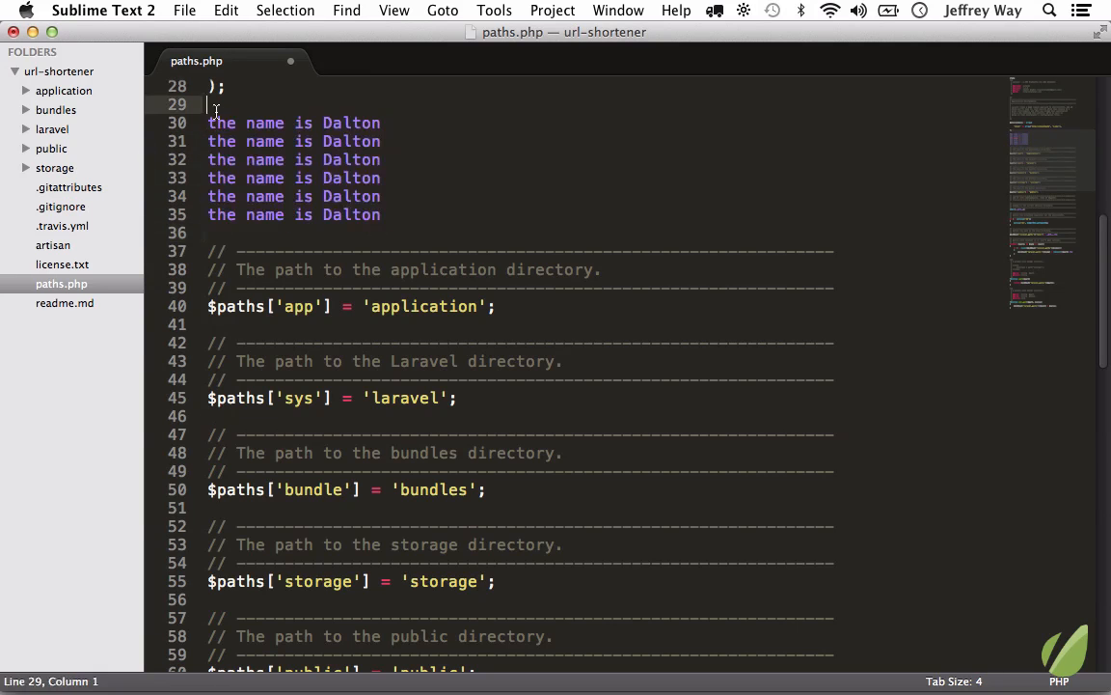
{"action": "left_click", "coordinate": [220, 122]}
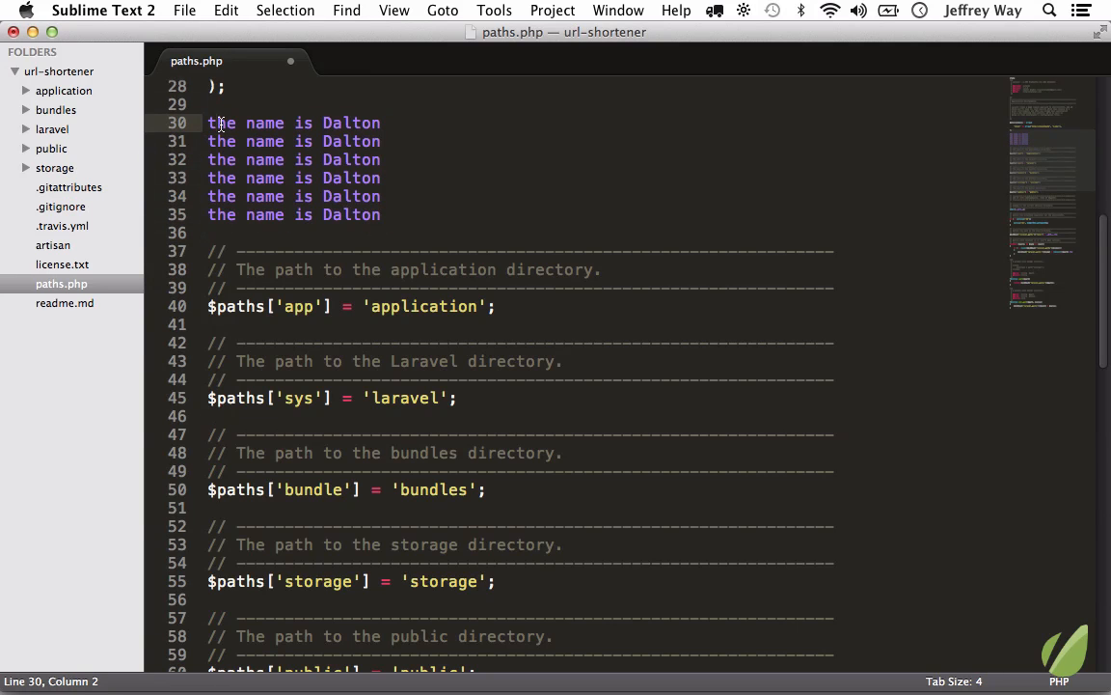
{"action": "key", "text": "cmd+d"}
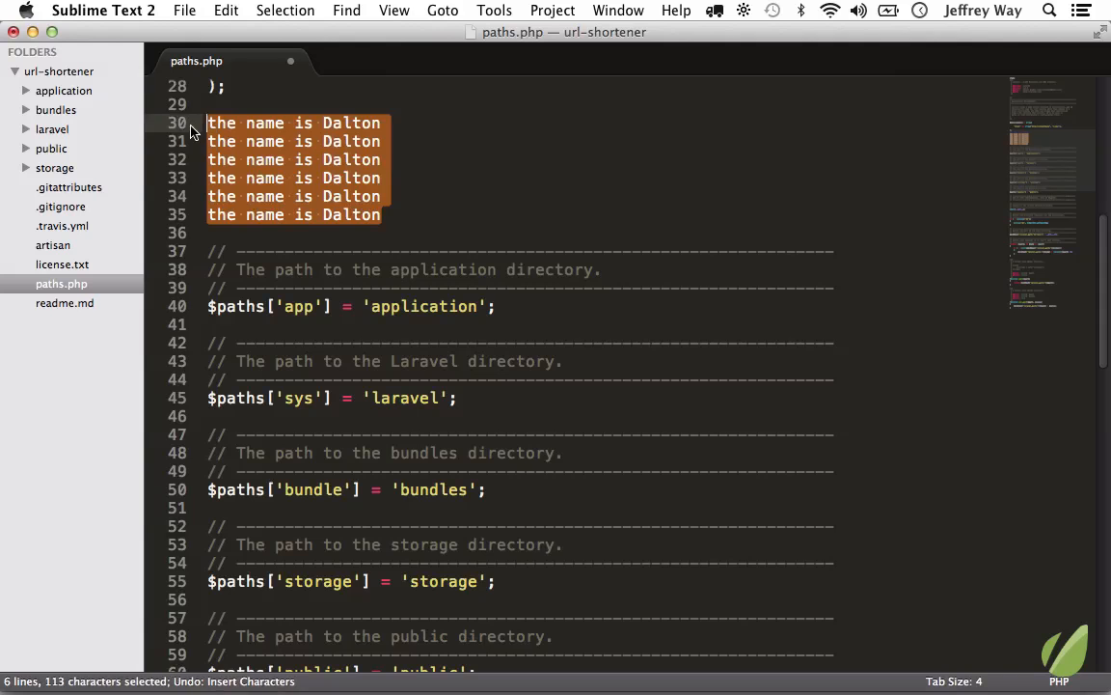
{"action": "key", "text": "cmd+shift+l"}
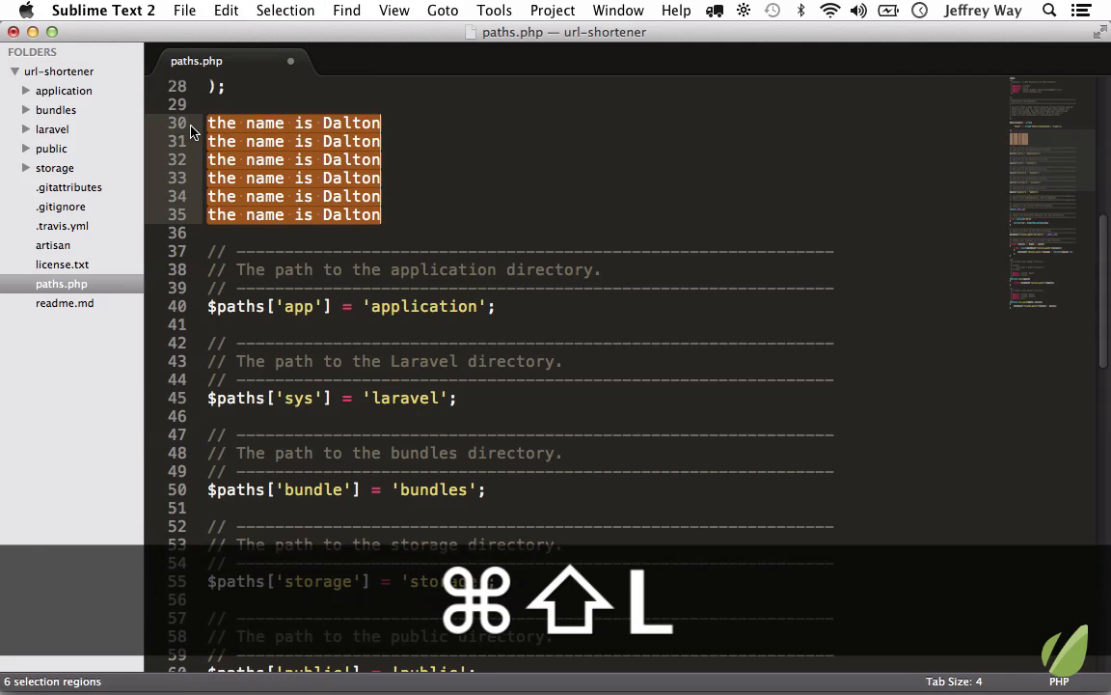
{"action": "key", "text": "cmd+shift+l"}
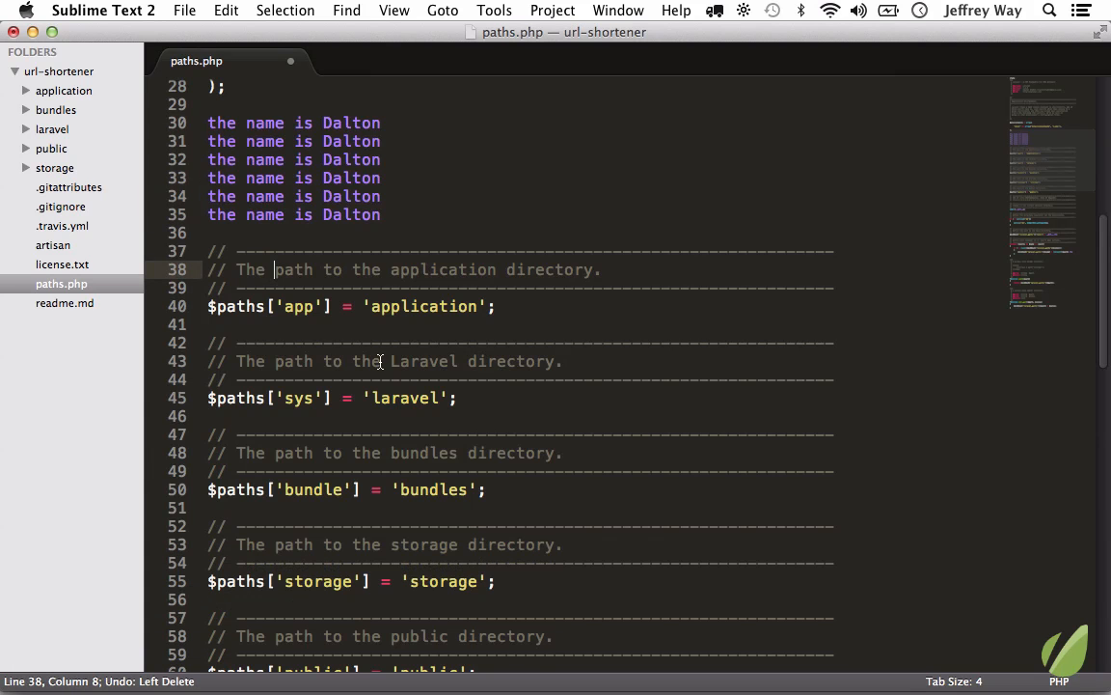
Column-select 'the' on the six Dalton lines, deselect, and open the Find menu
{"action": "scroll", "scroll_direction": "up", "scroll_amount": 3}
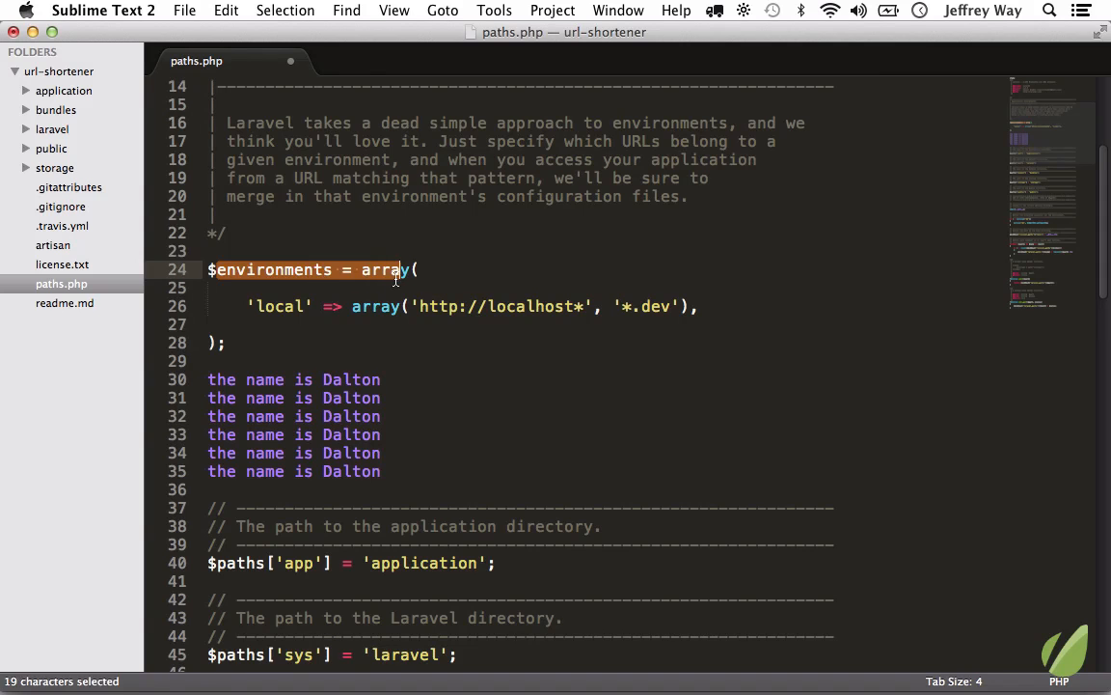
{"action": "left_click", "coordinate": [210, 288]}
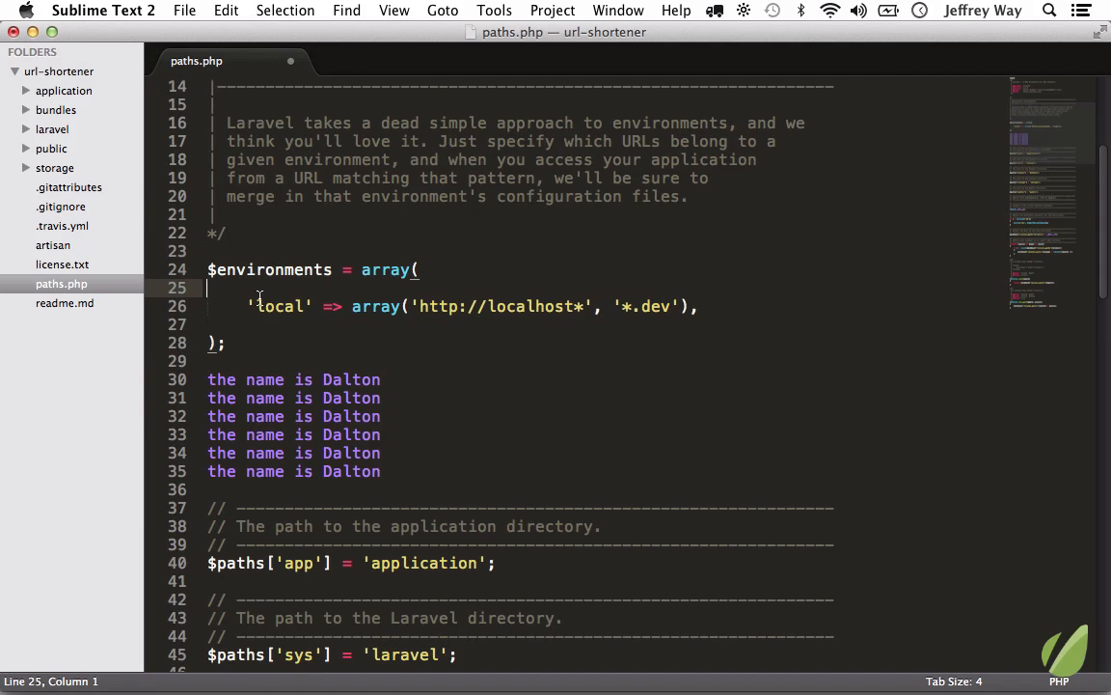
{"action": "left_click_drag", "start_coordinate": [209, 380], "coordinate": [380, 471]}
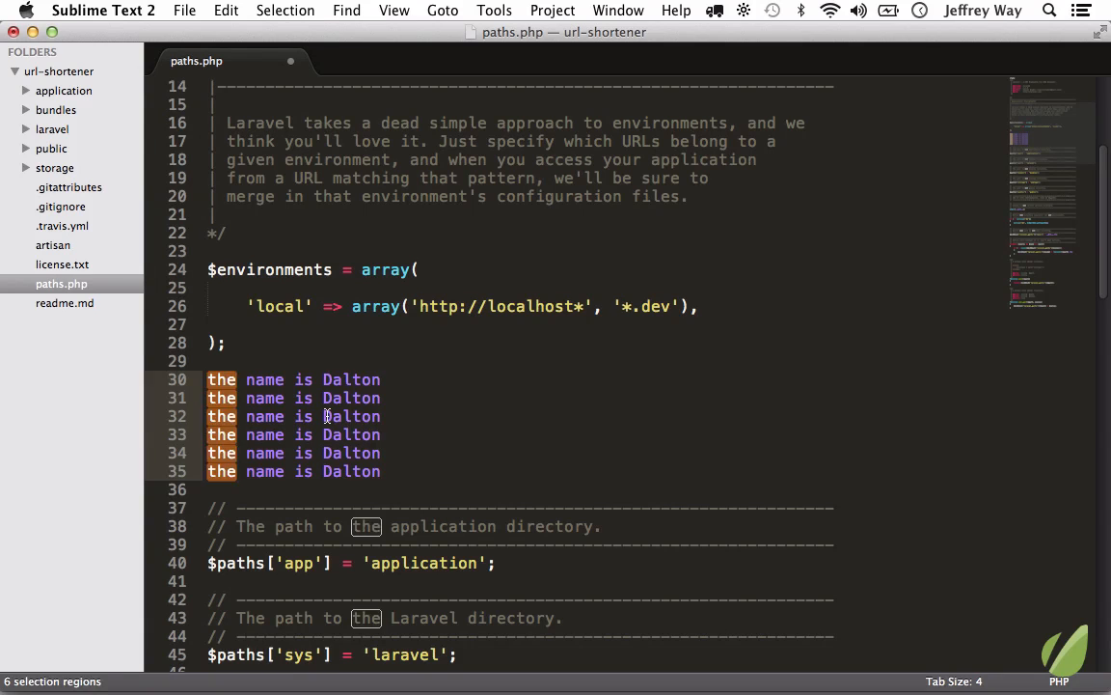
{"action": "left_click", "coordinate": [328, 416]}
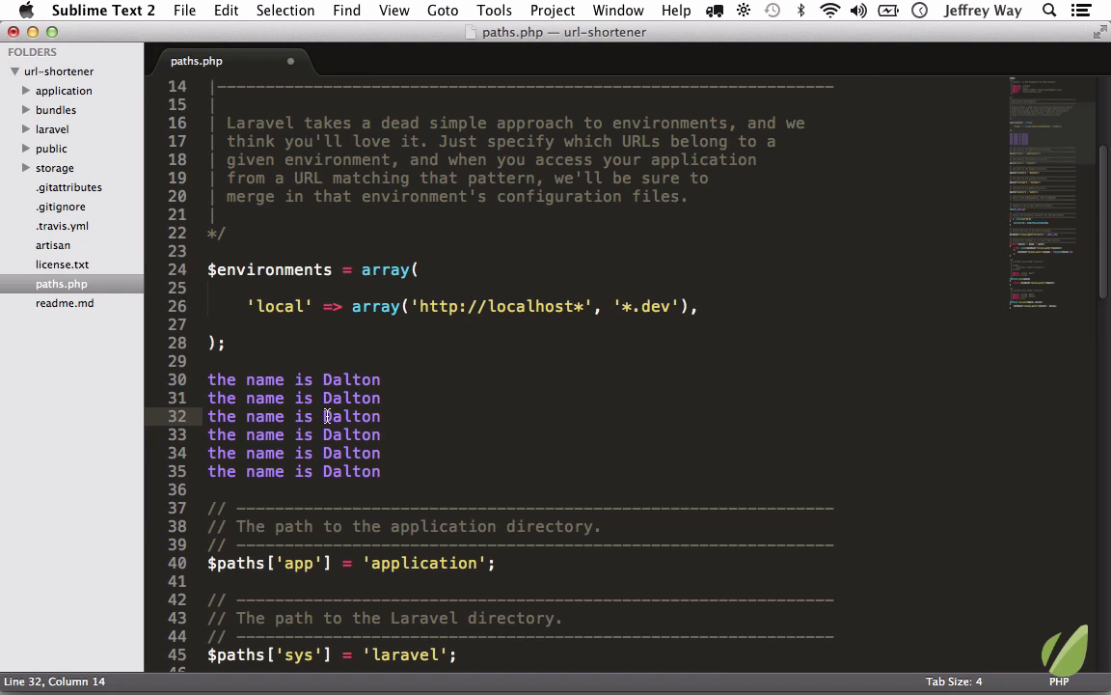
{"action": "left_click", "coordinate": [210, 251]}
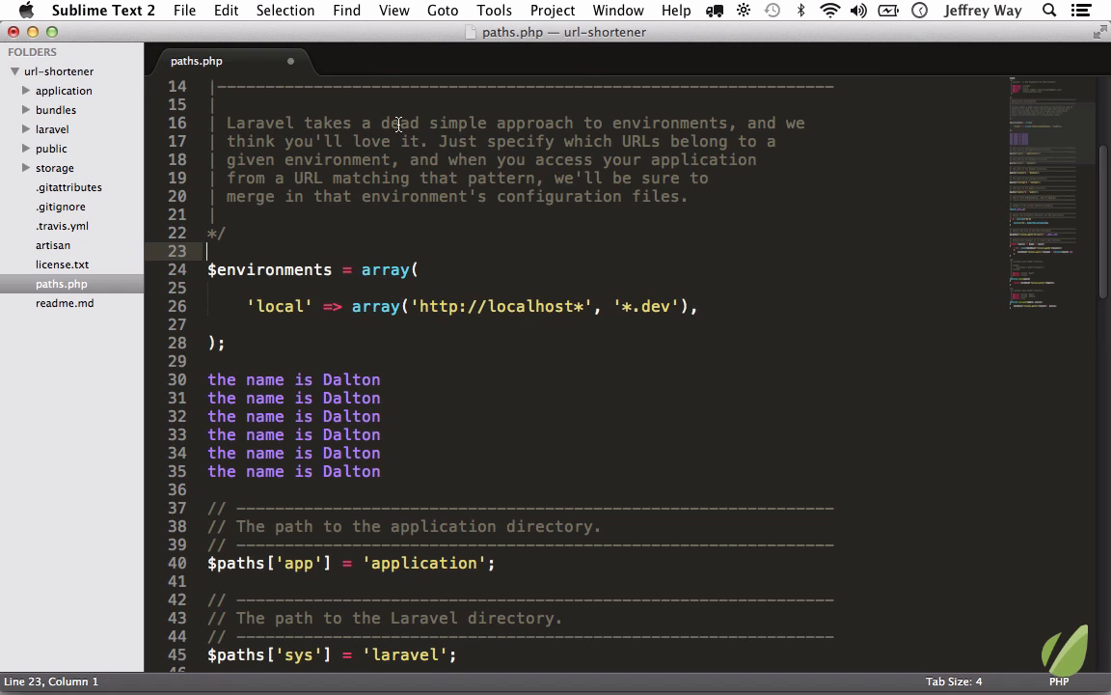
{"action": "left_click", "coordinate": [346, 10]}
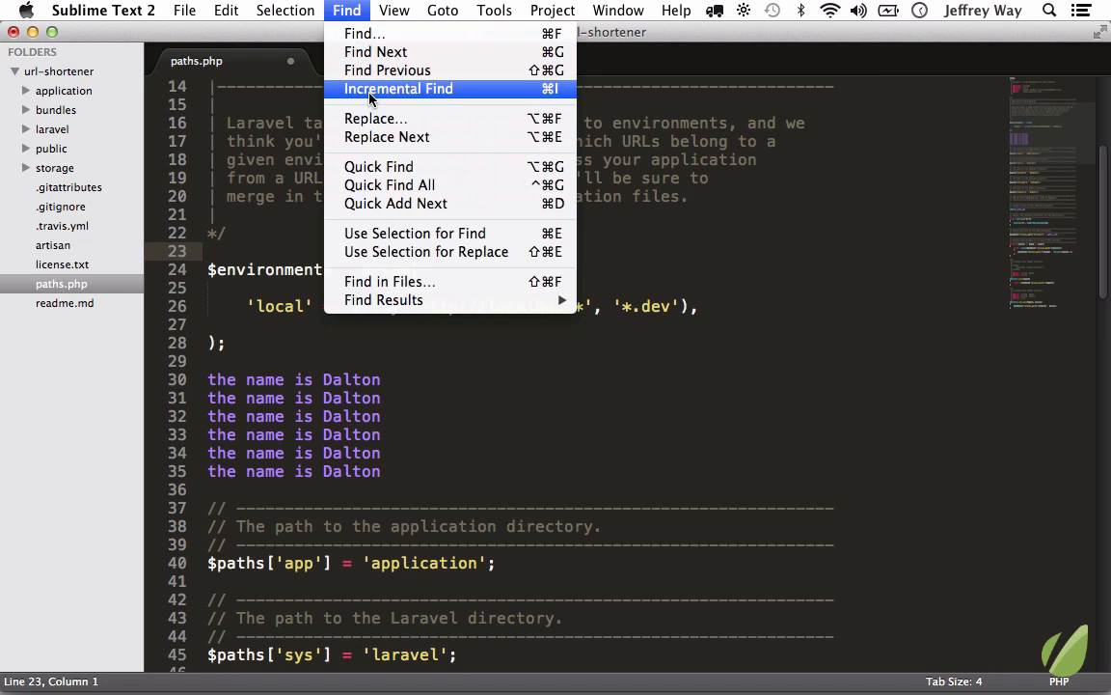
Incrementally find 'the' and add all six Dalton-line occurrences with Cmd+D
{"action": "left_click", "coordinate": [398, 88]}
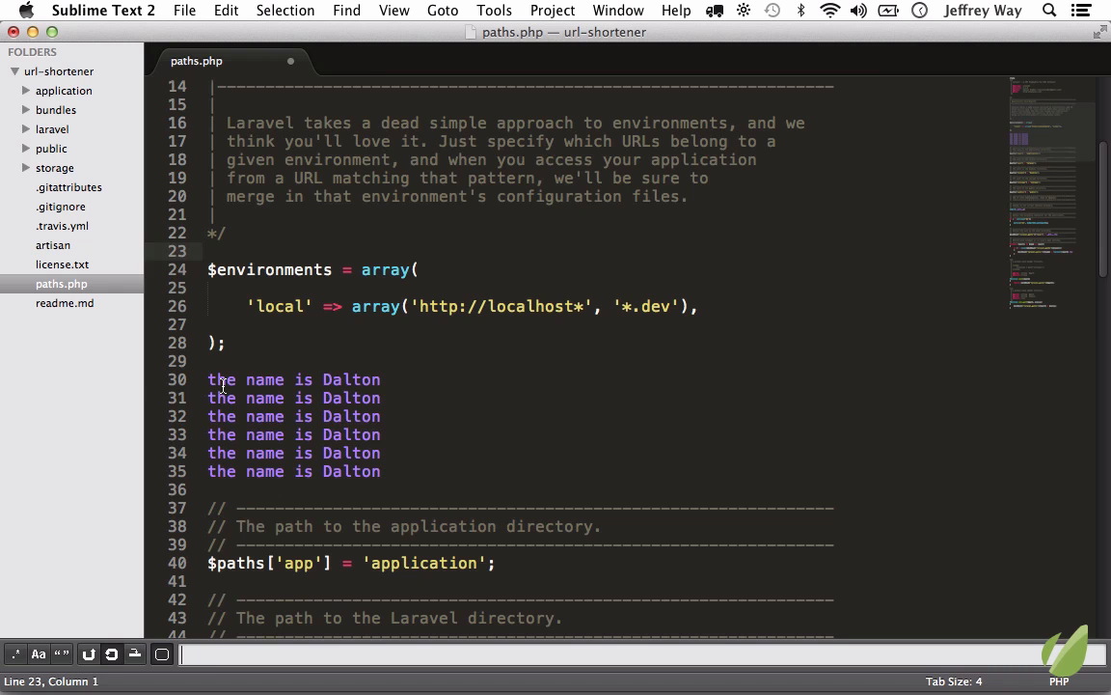
{"action": "type", "text": "the"}
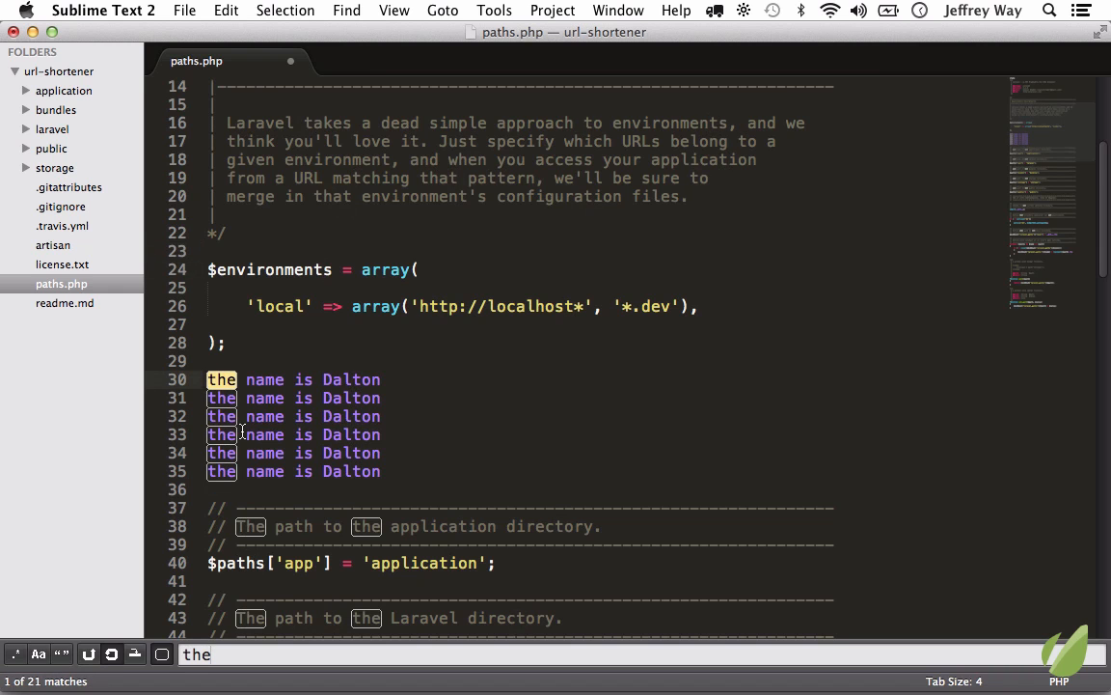
{"action": "mouse_move", "coordinate": [229, 381]}
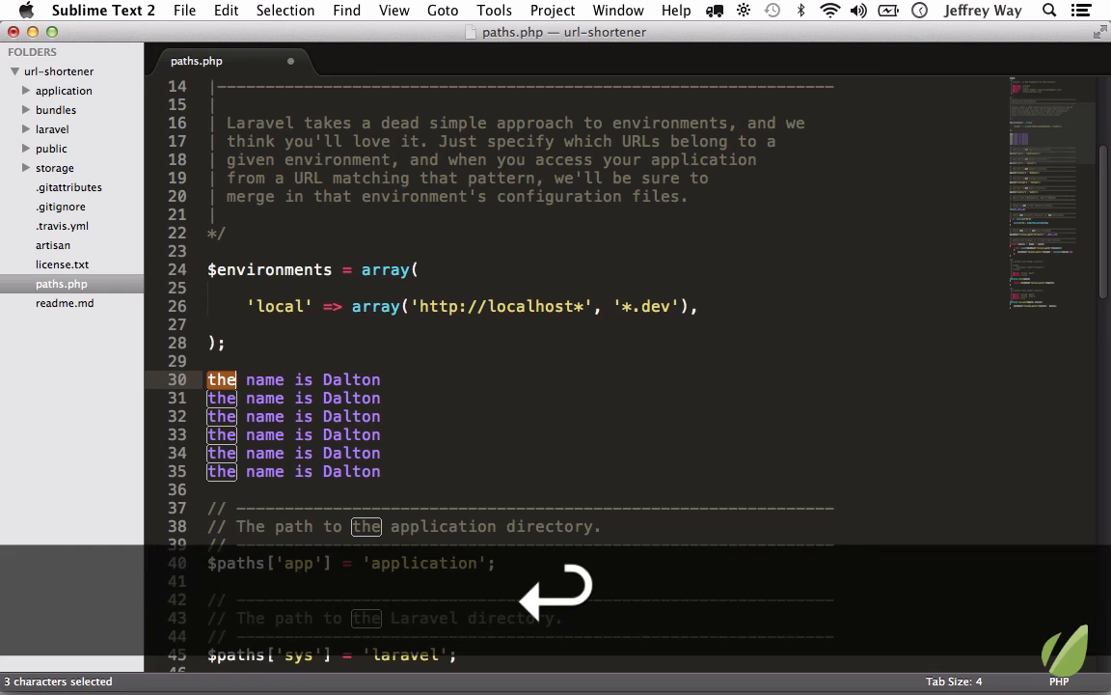
{"action": "type", "text": "changed"}
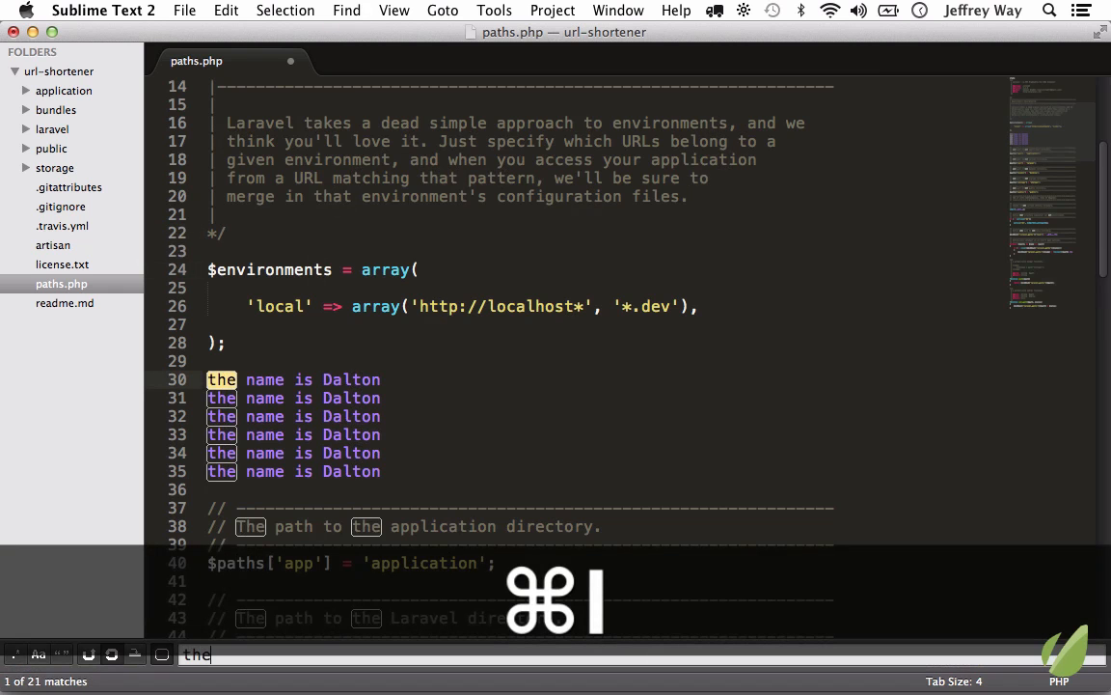
{"action": "key", "text": "cmd+d"}
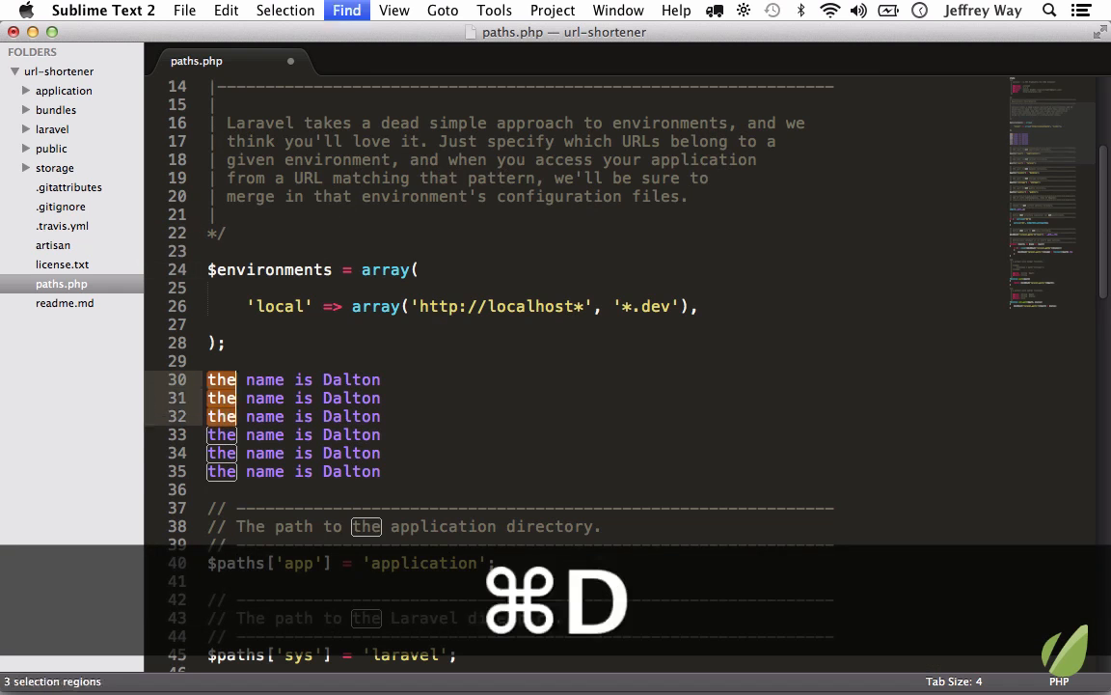
{"action": "key", "text": "cmd+d"}
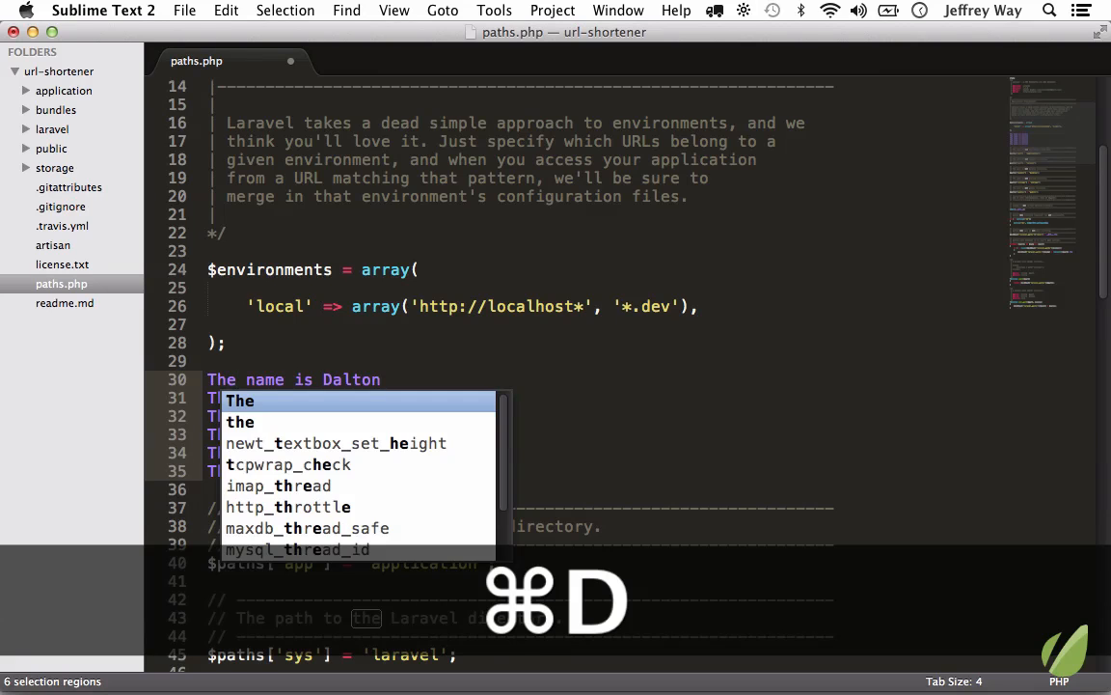